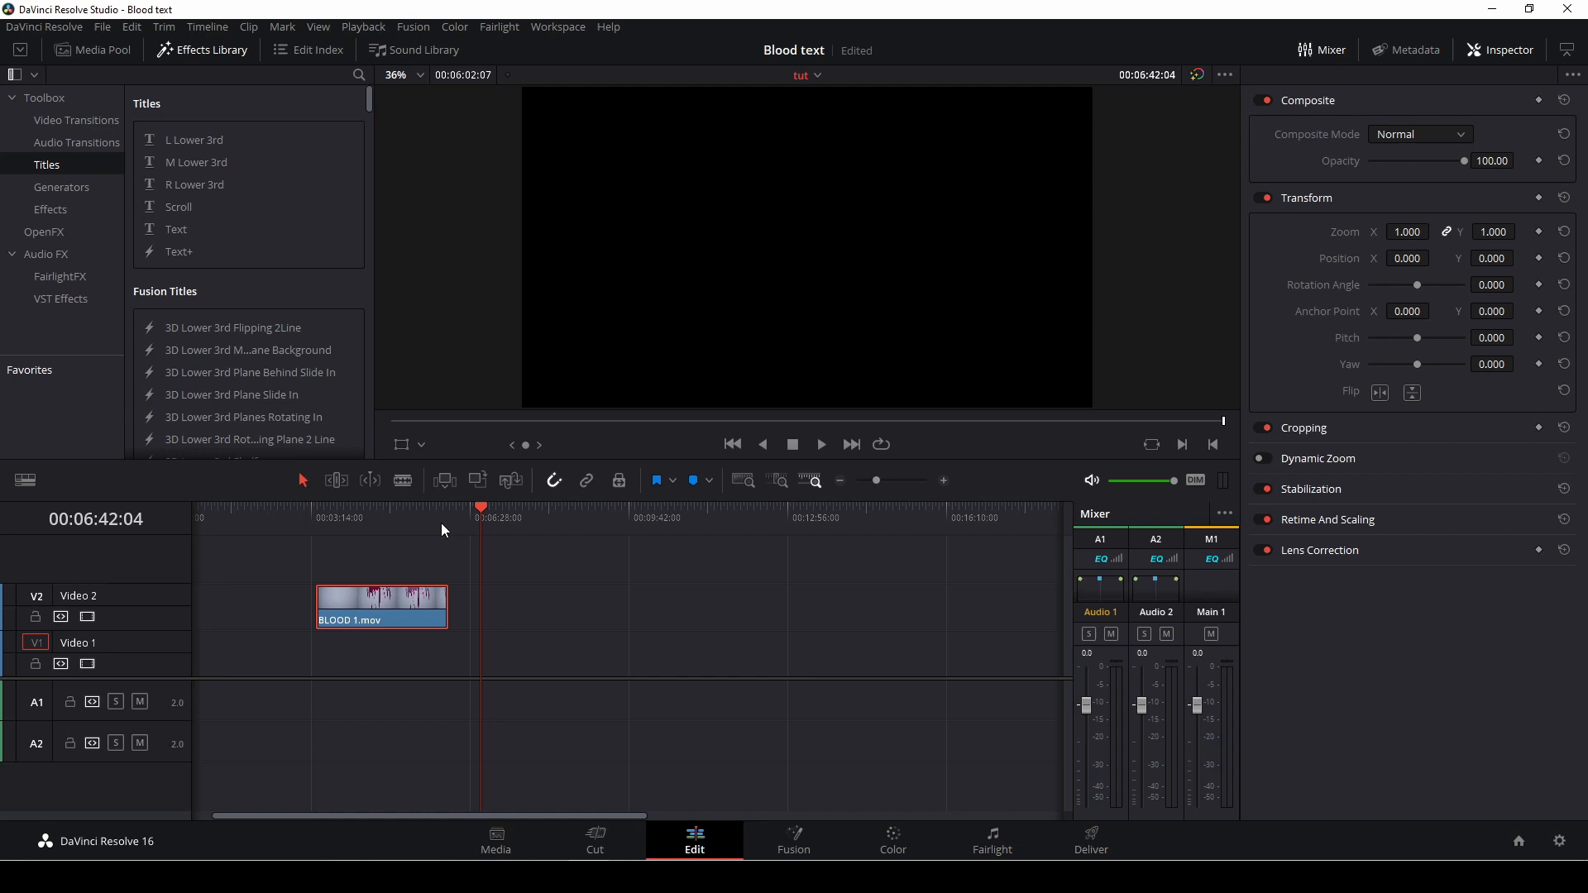
mouse_move(526, 534)
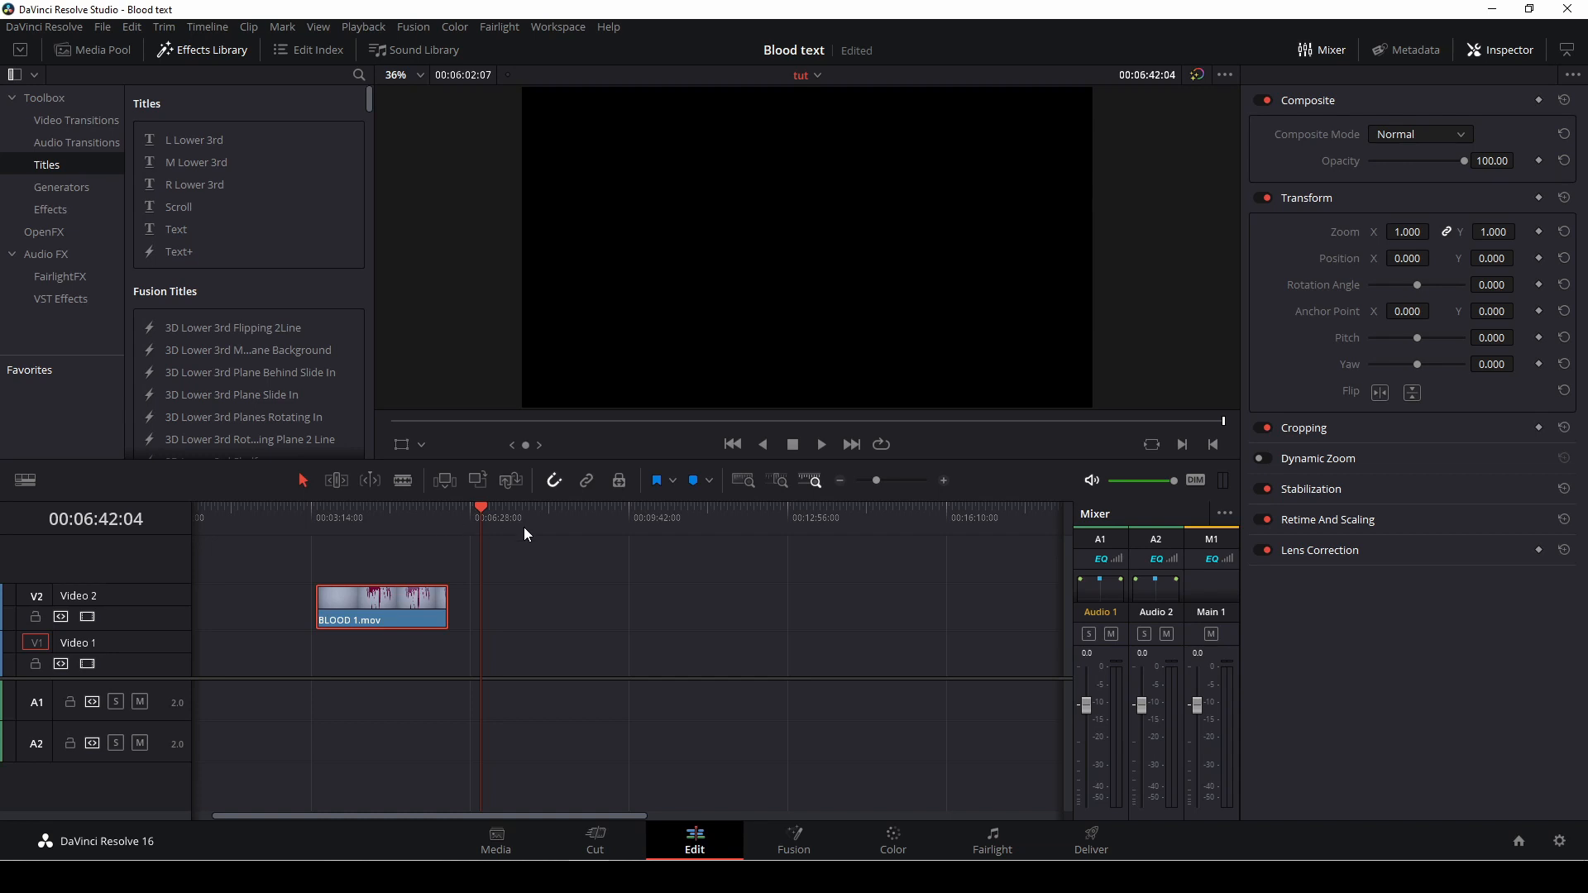
- Place a Titles > Text clip reading Title onto the lower video track at the playhead
left_click(405, 506)
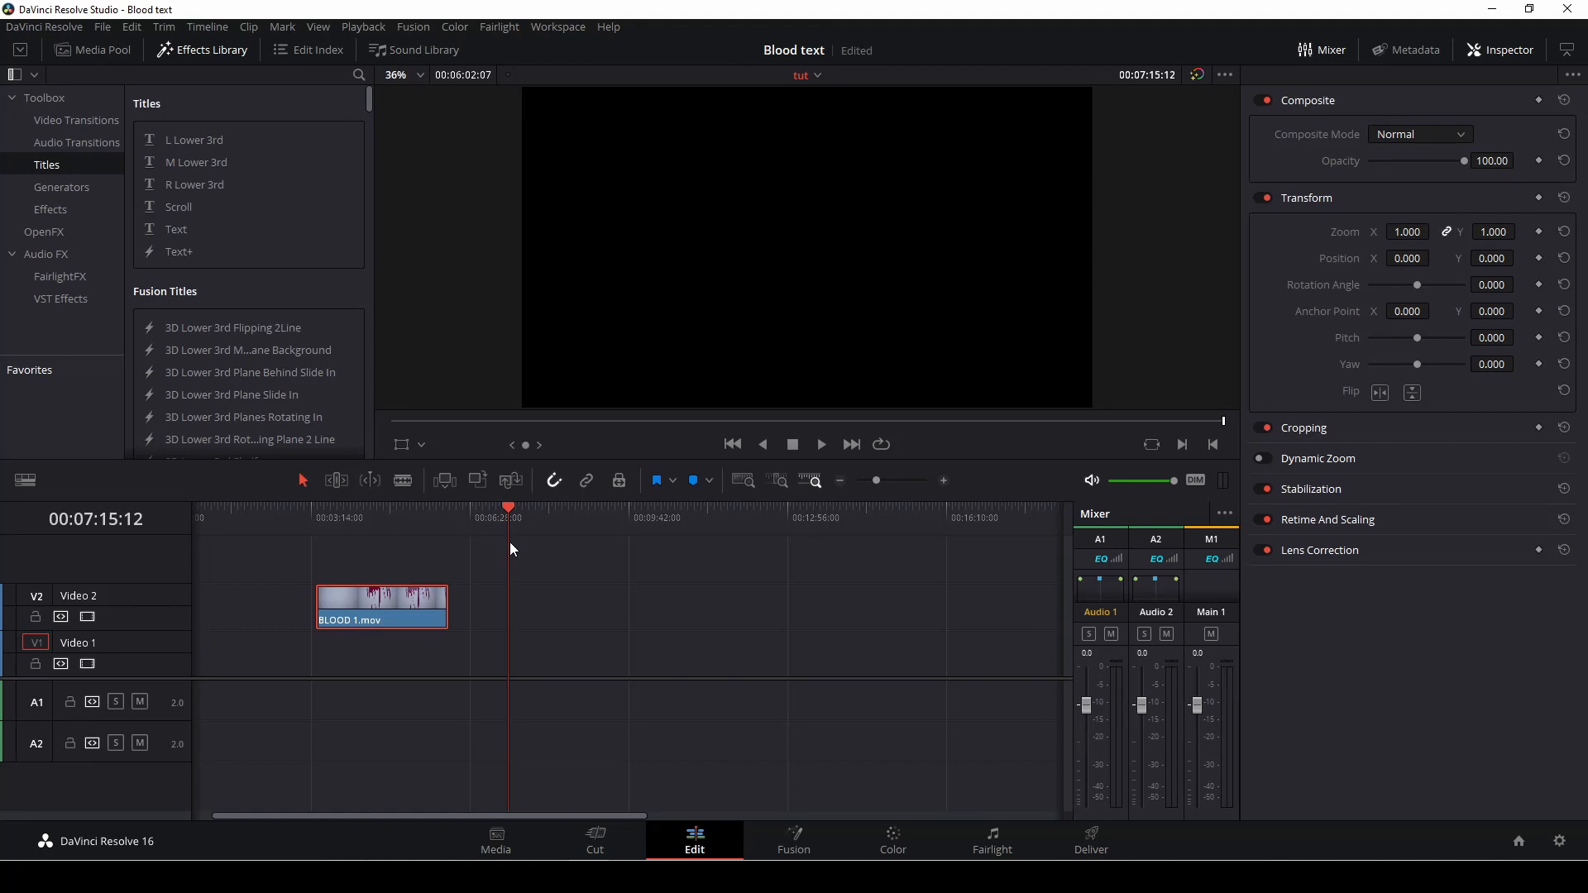
mouse_move(487, 454)
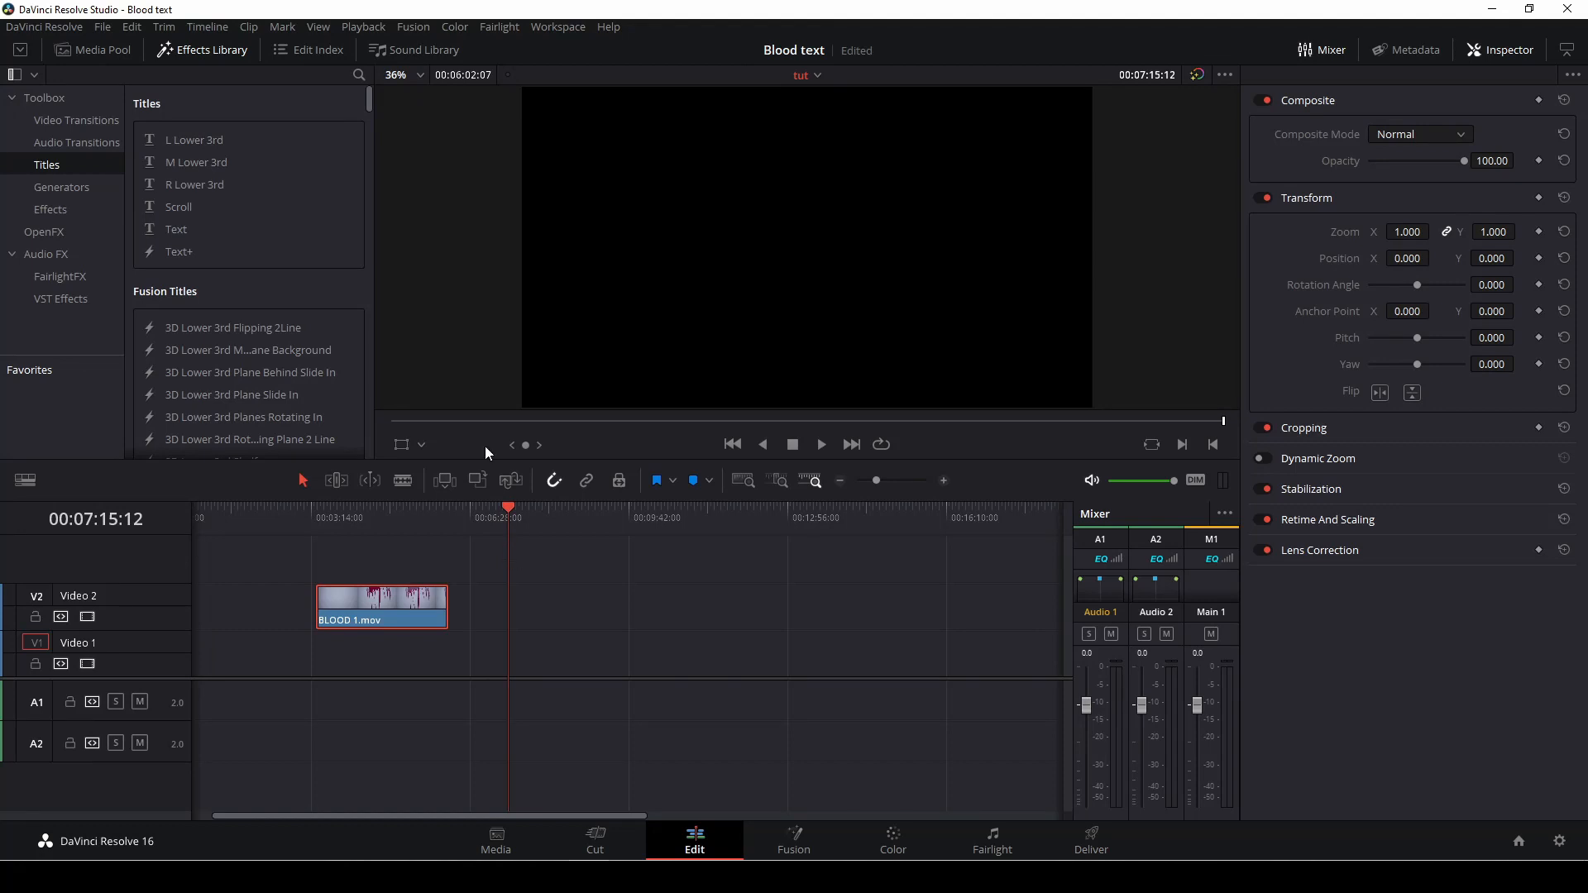
mouse_move(46, 166)
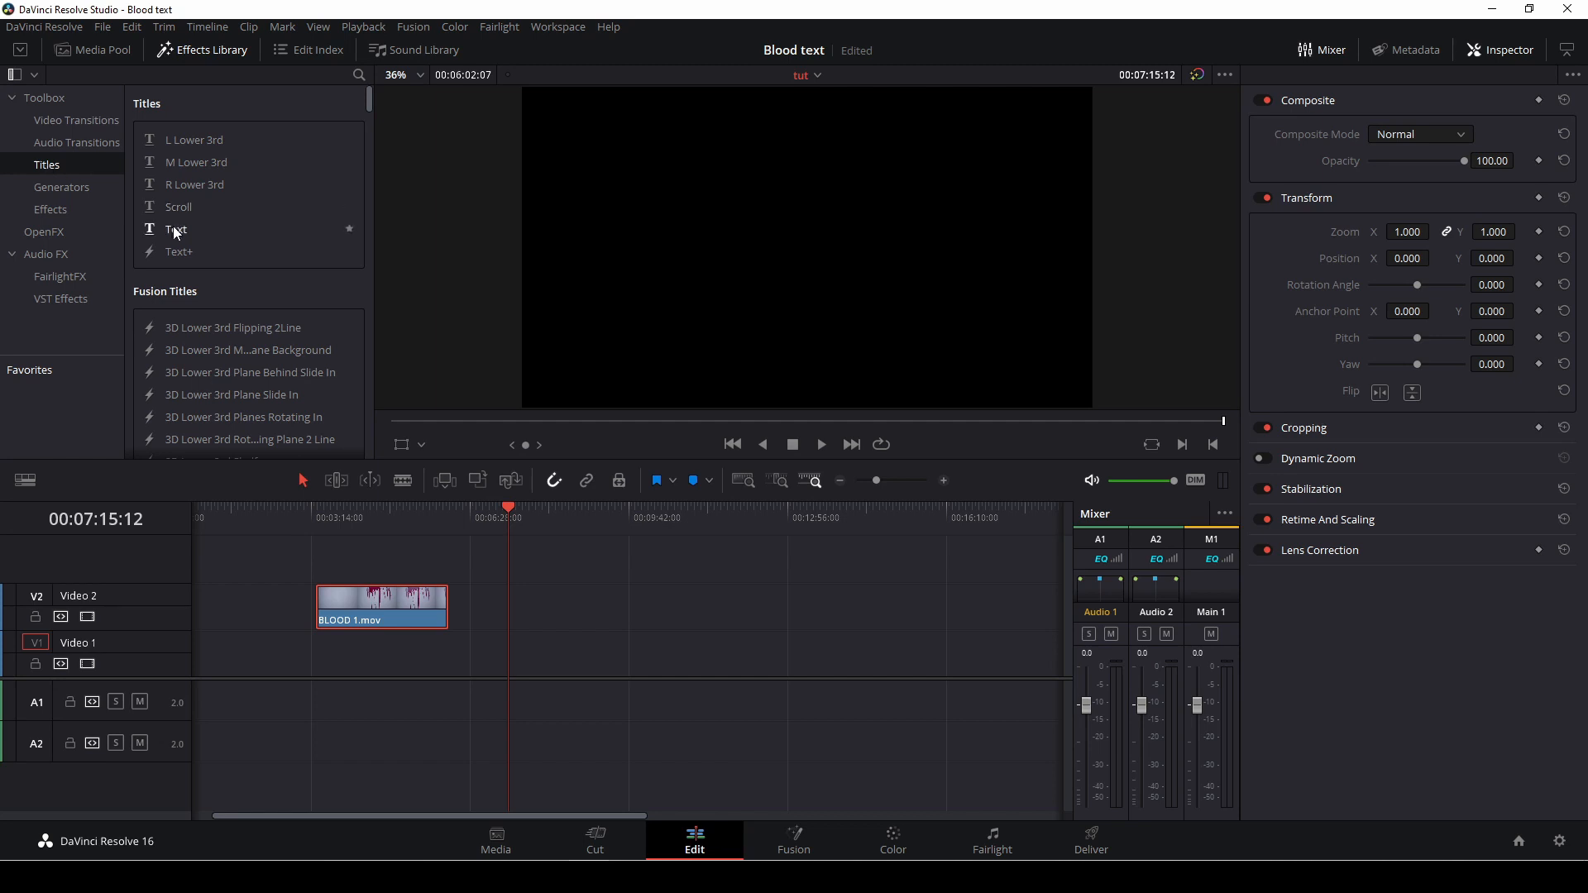
left_click_drag(175, 228, 524, 659)
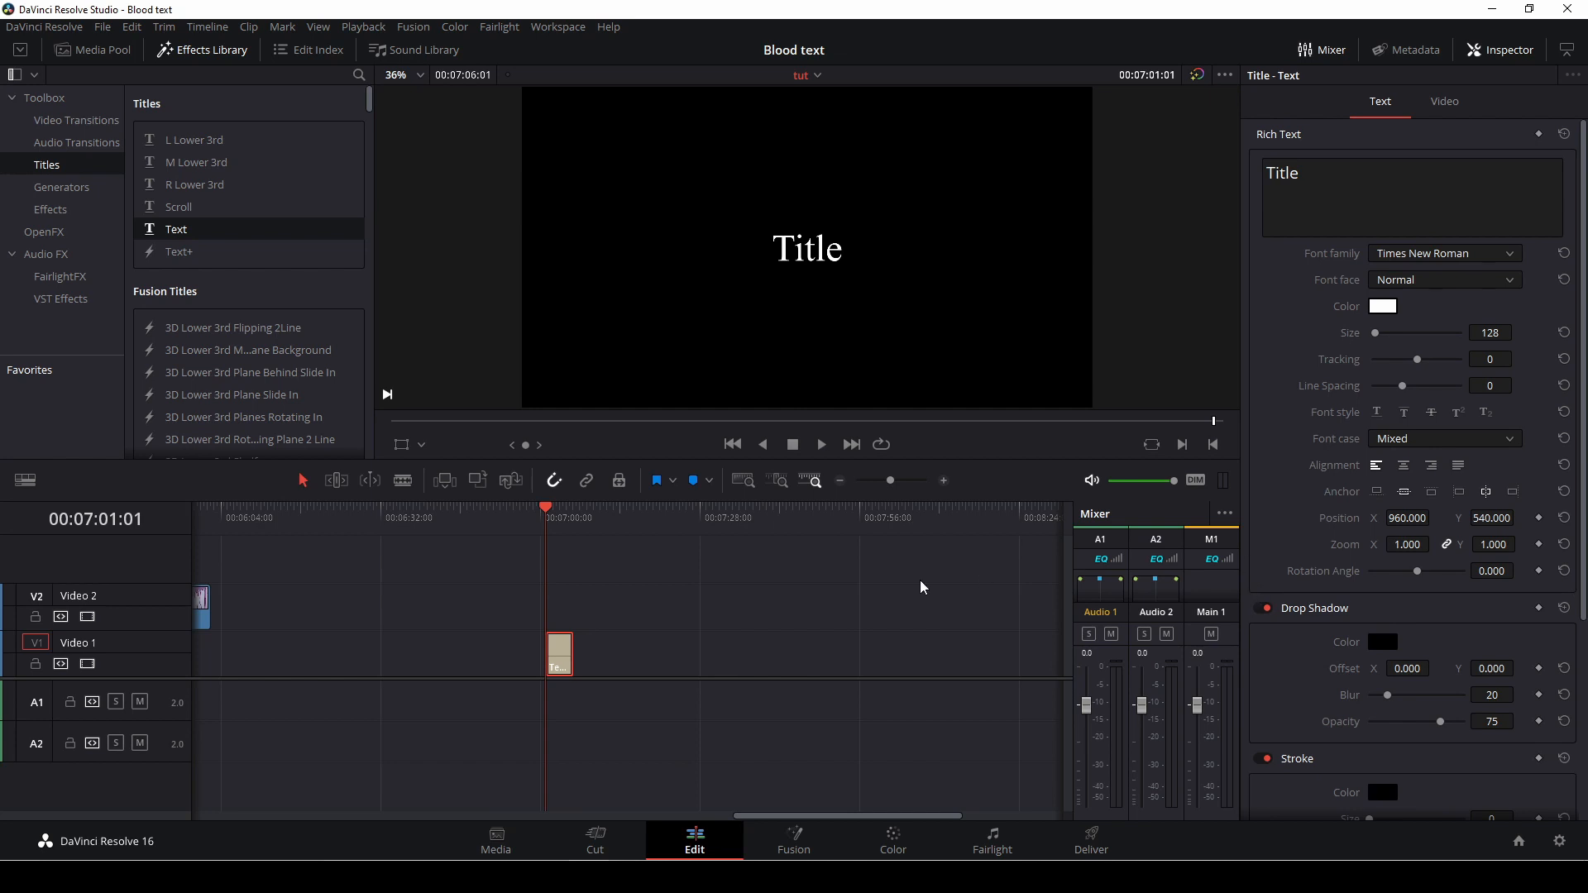
- Browse the Font Family list in the Inspector, scrolling down toward Tahoma
left_click(1485, 215)
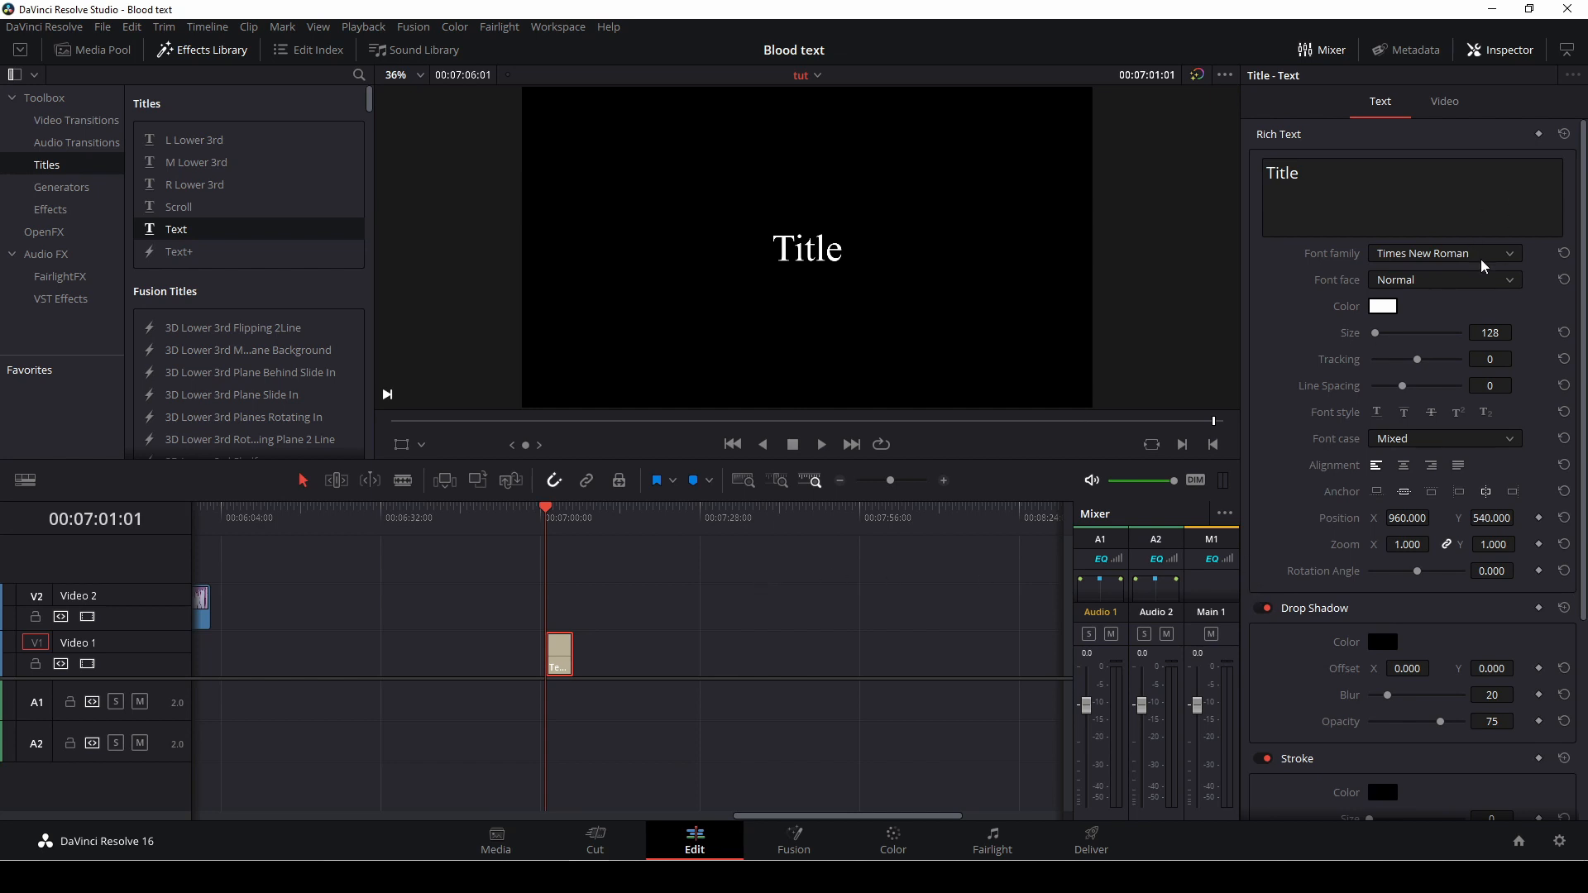
left_click(1443, 251)
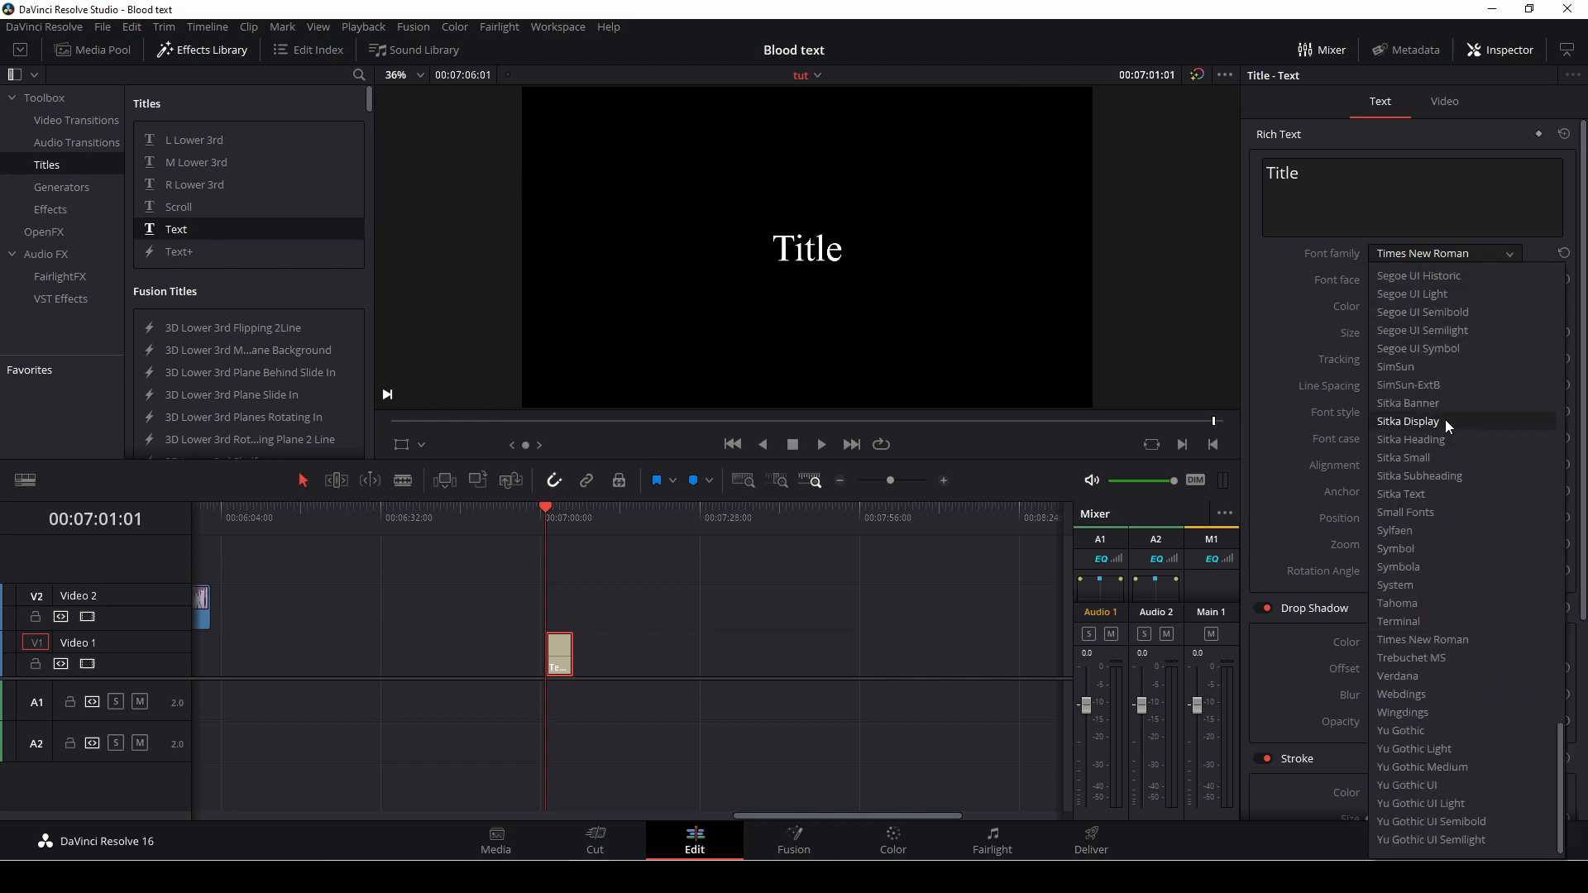
scroll("down", 3)
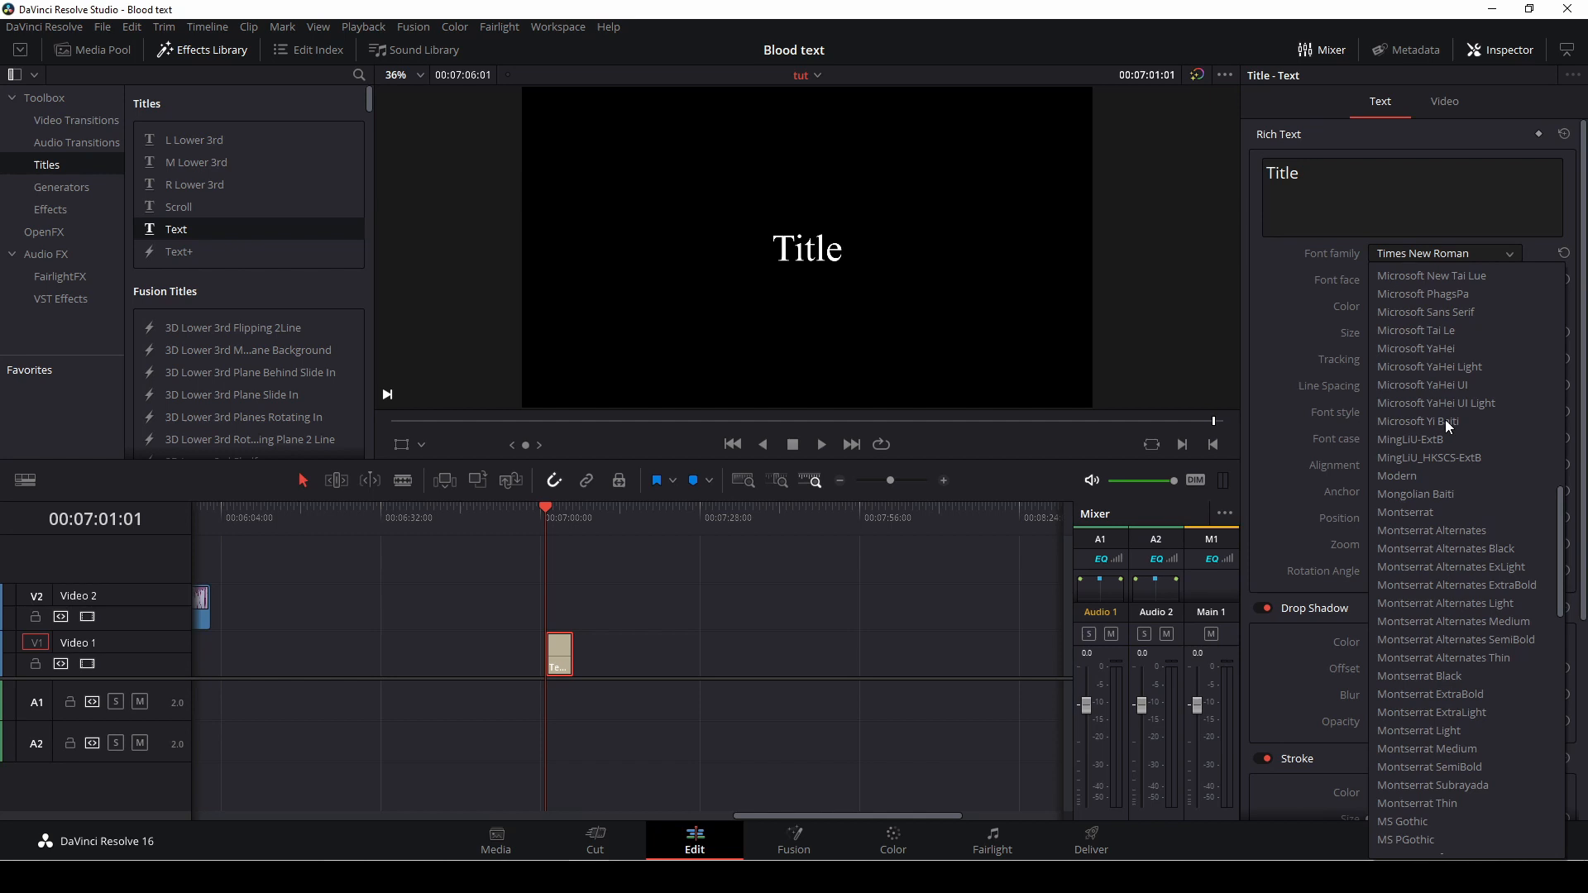
scroll("down", 3)
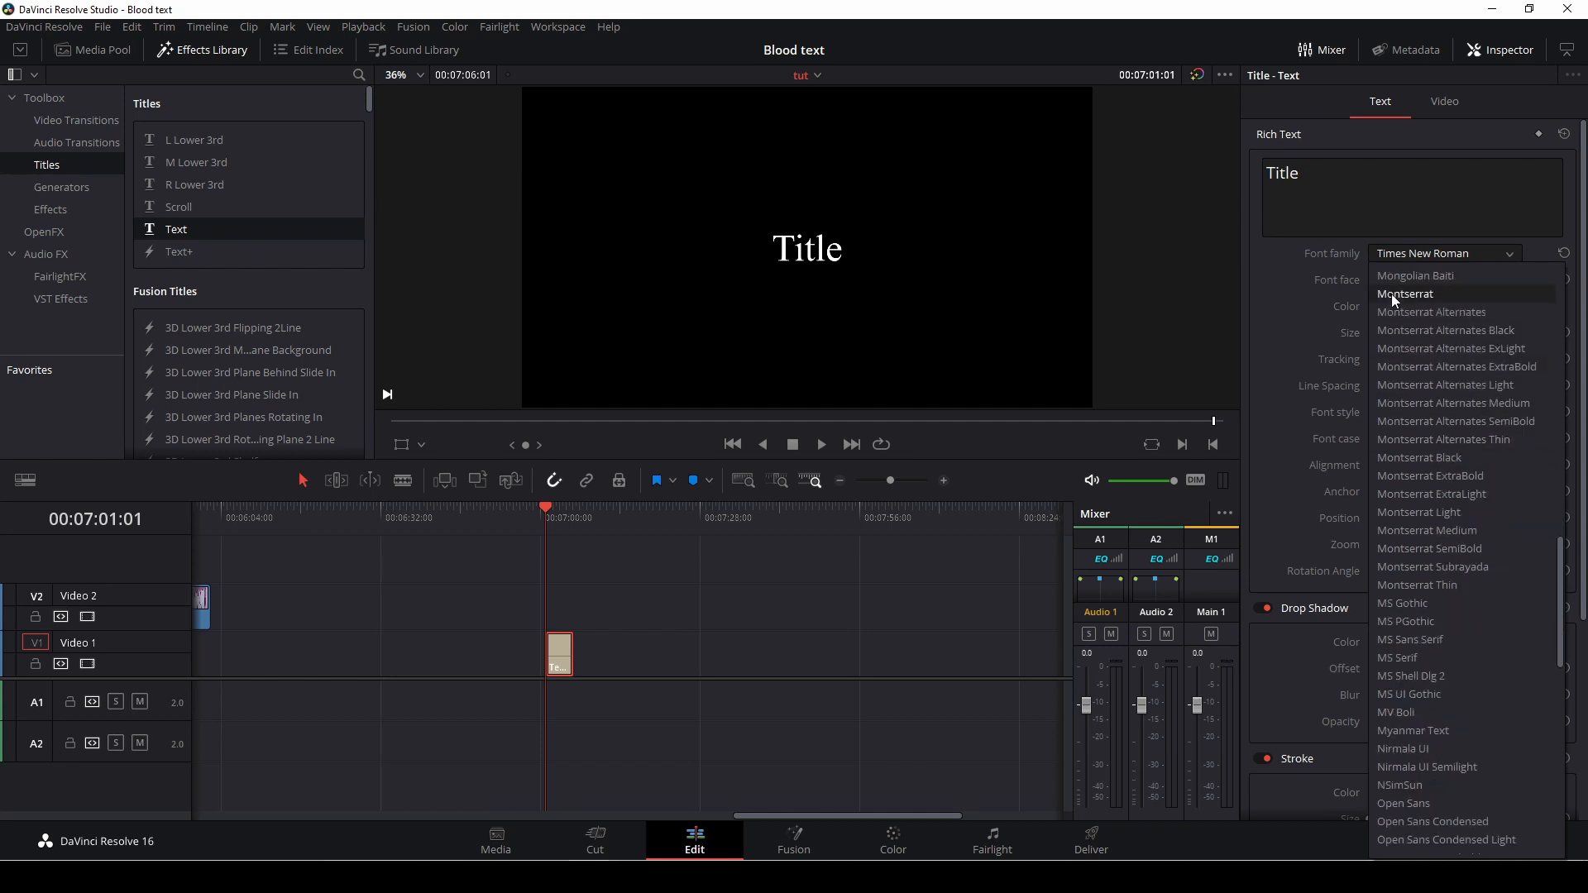
mouse_move(1441, 260)
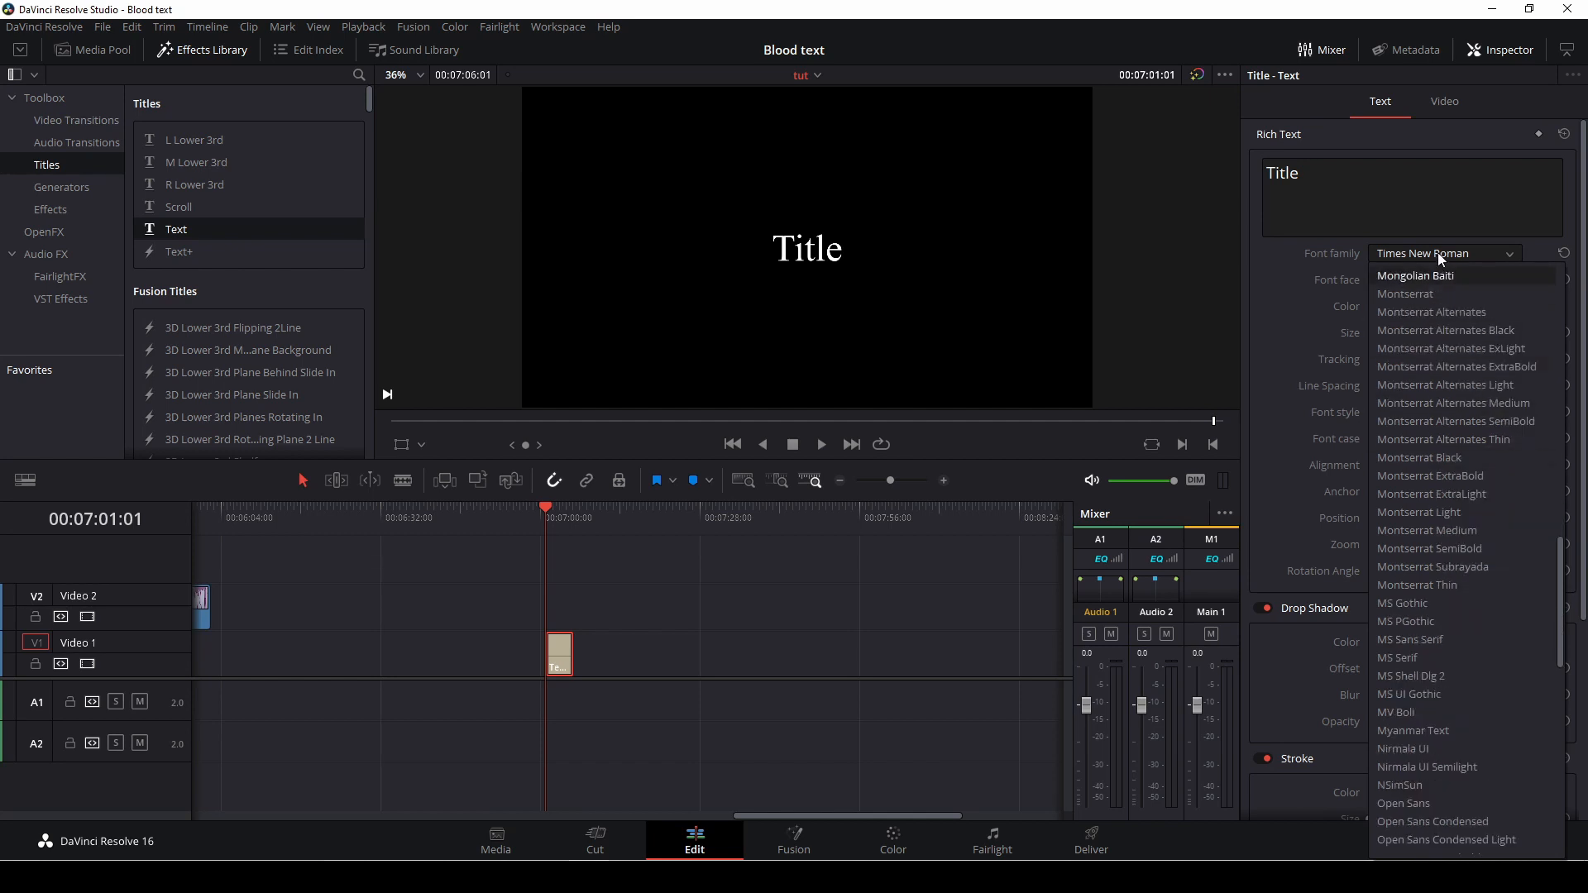
scroll("down", 3)
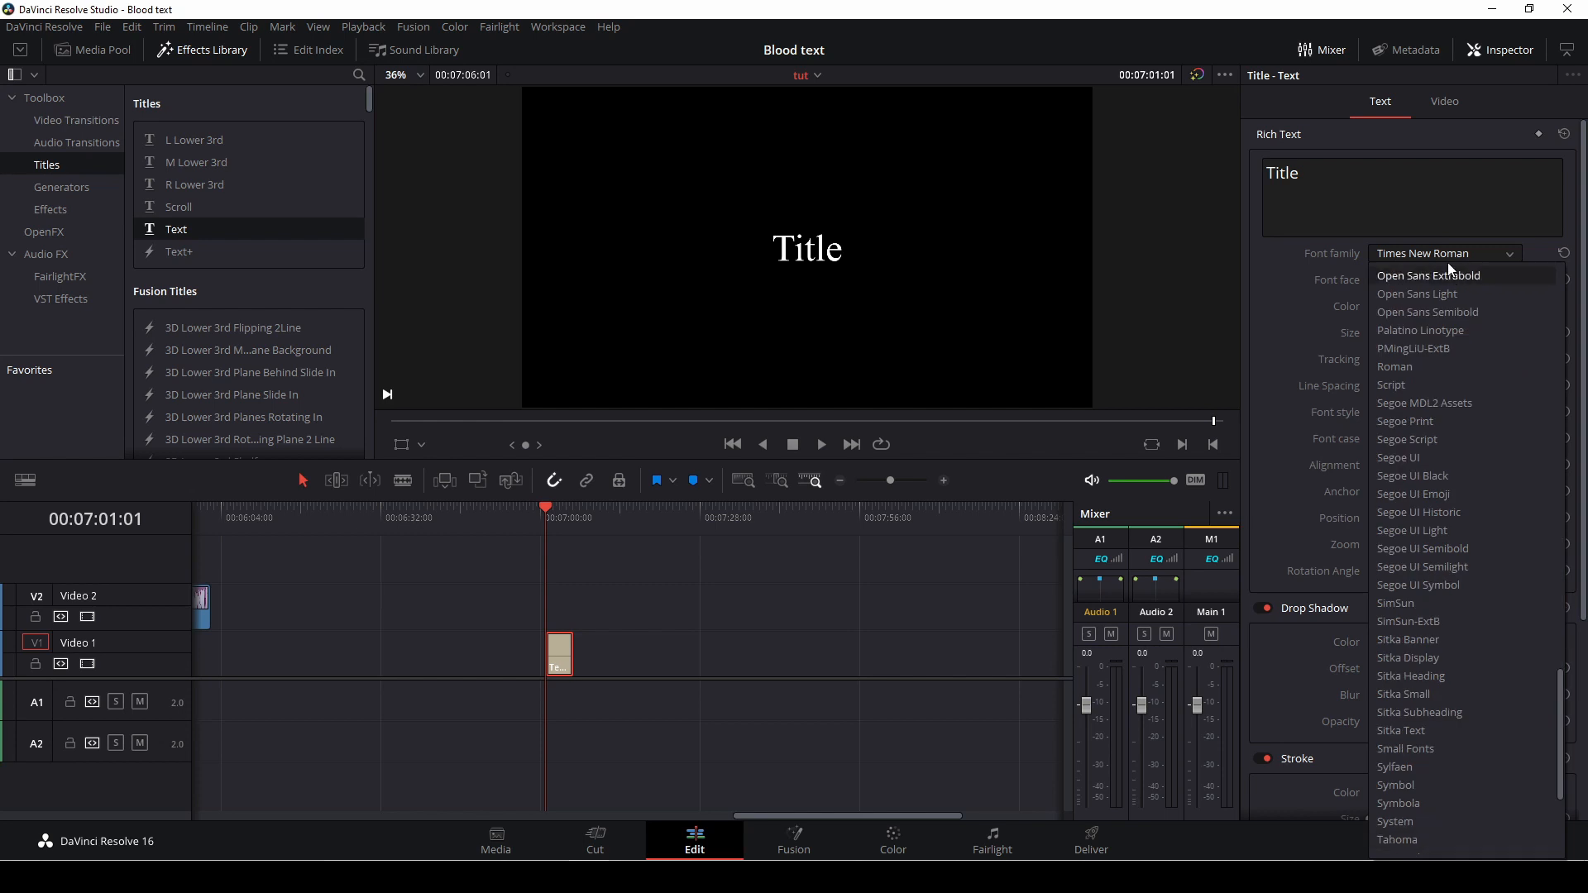
mouse_move(1427, 312)
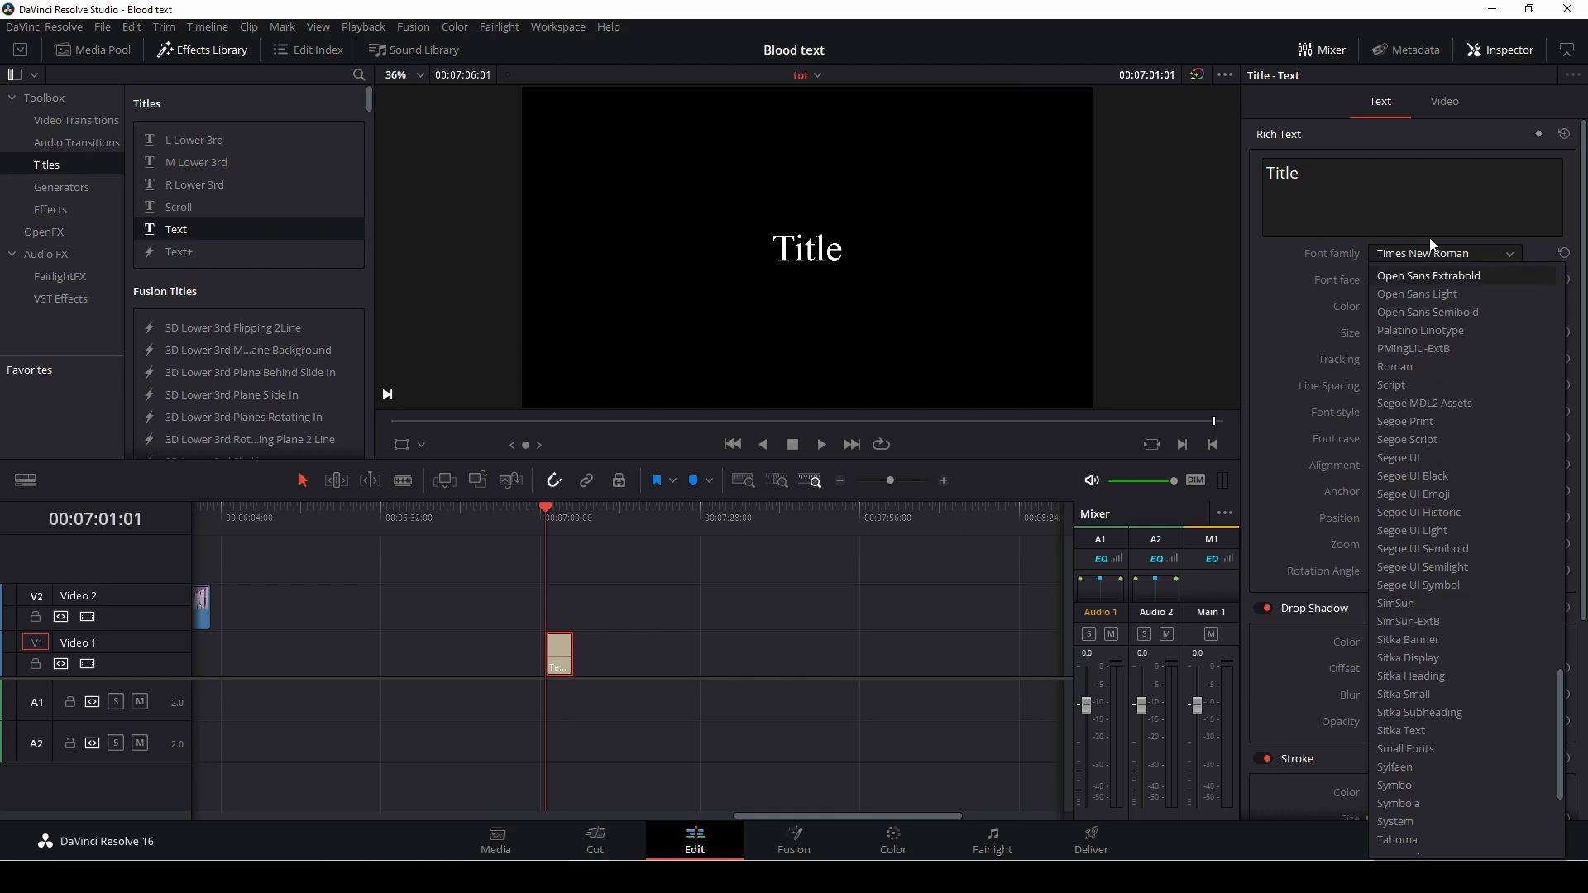
scroll("down", 3)
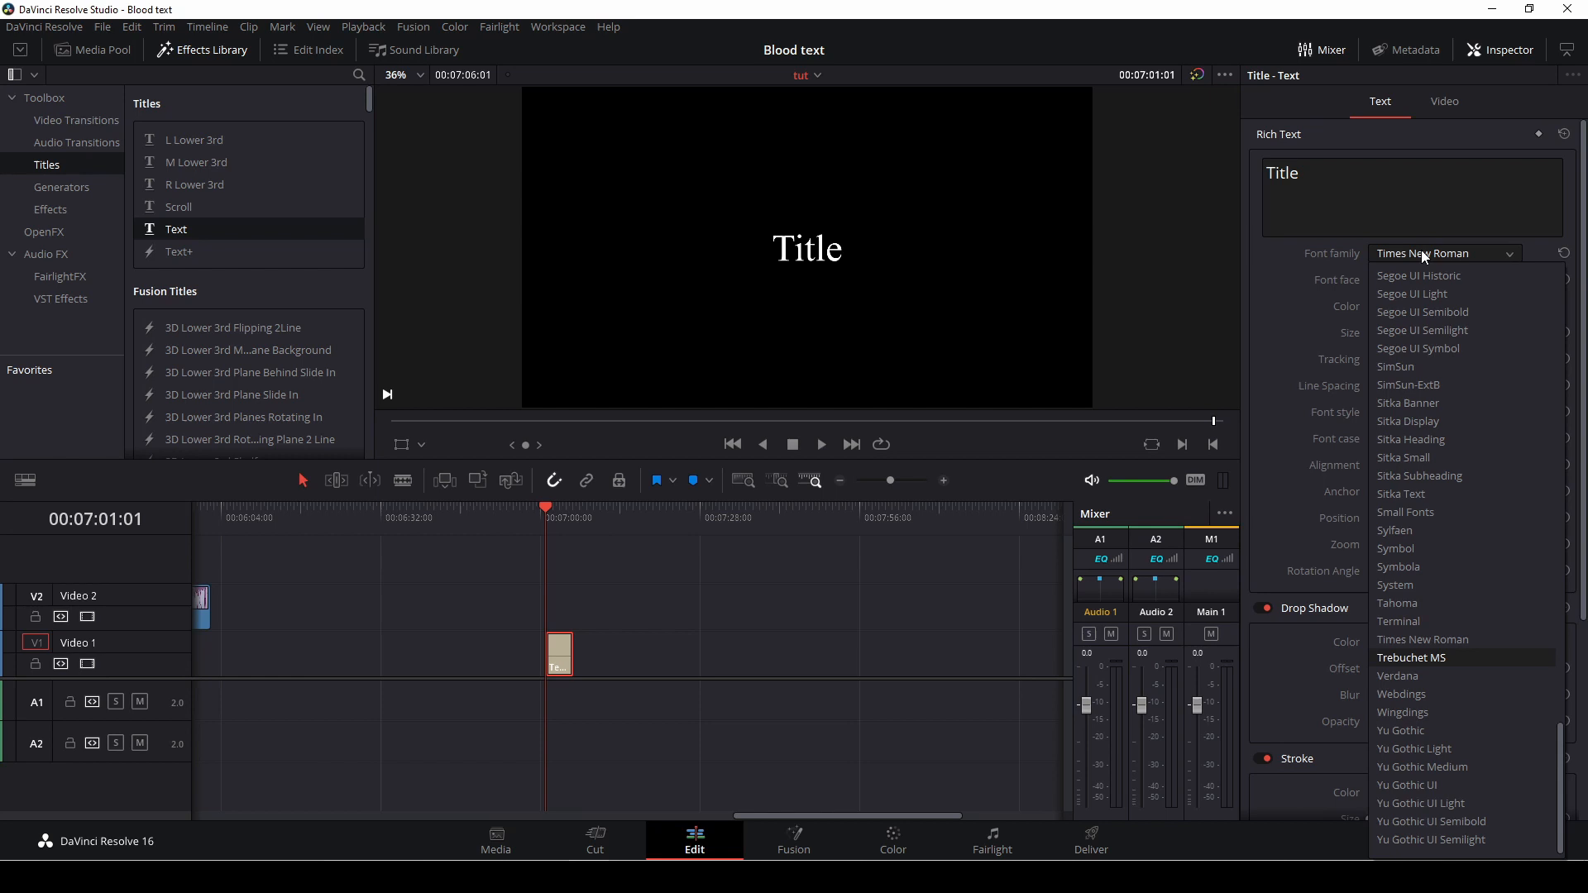
mouse_move(1409, 438)
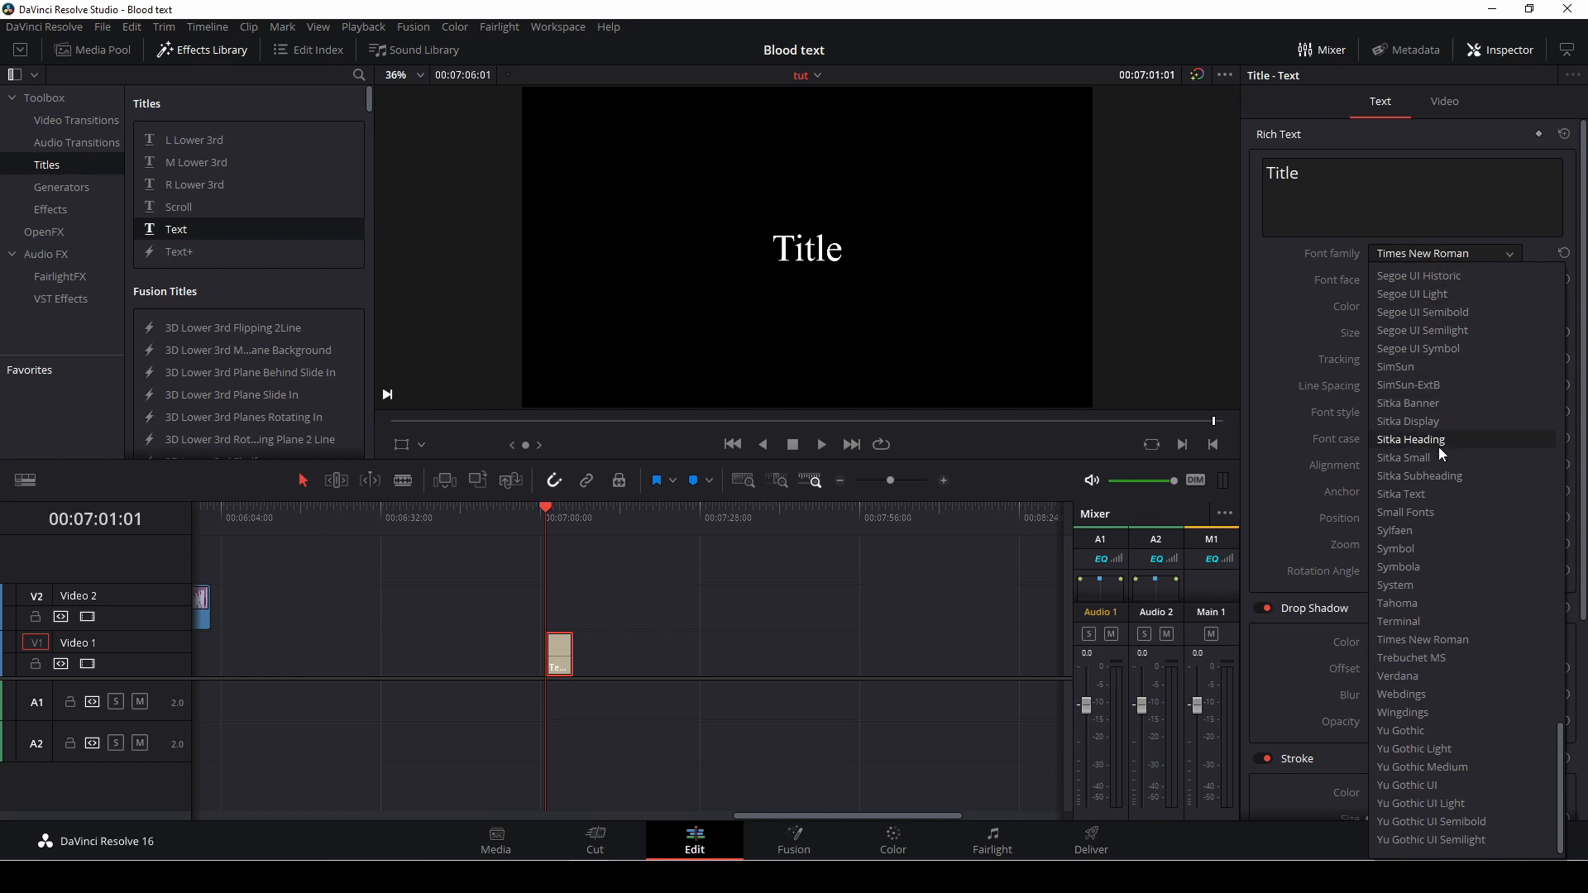
mouse_move(1439, 602)
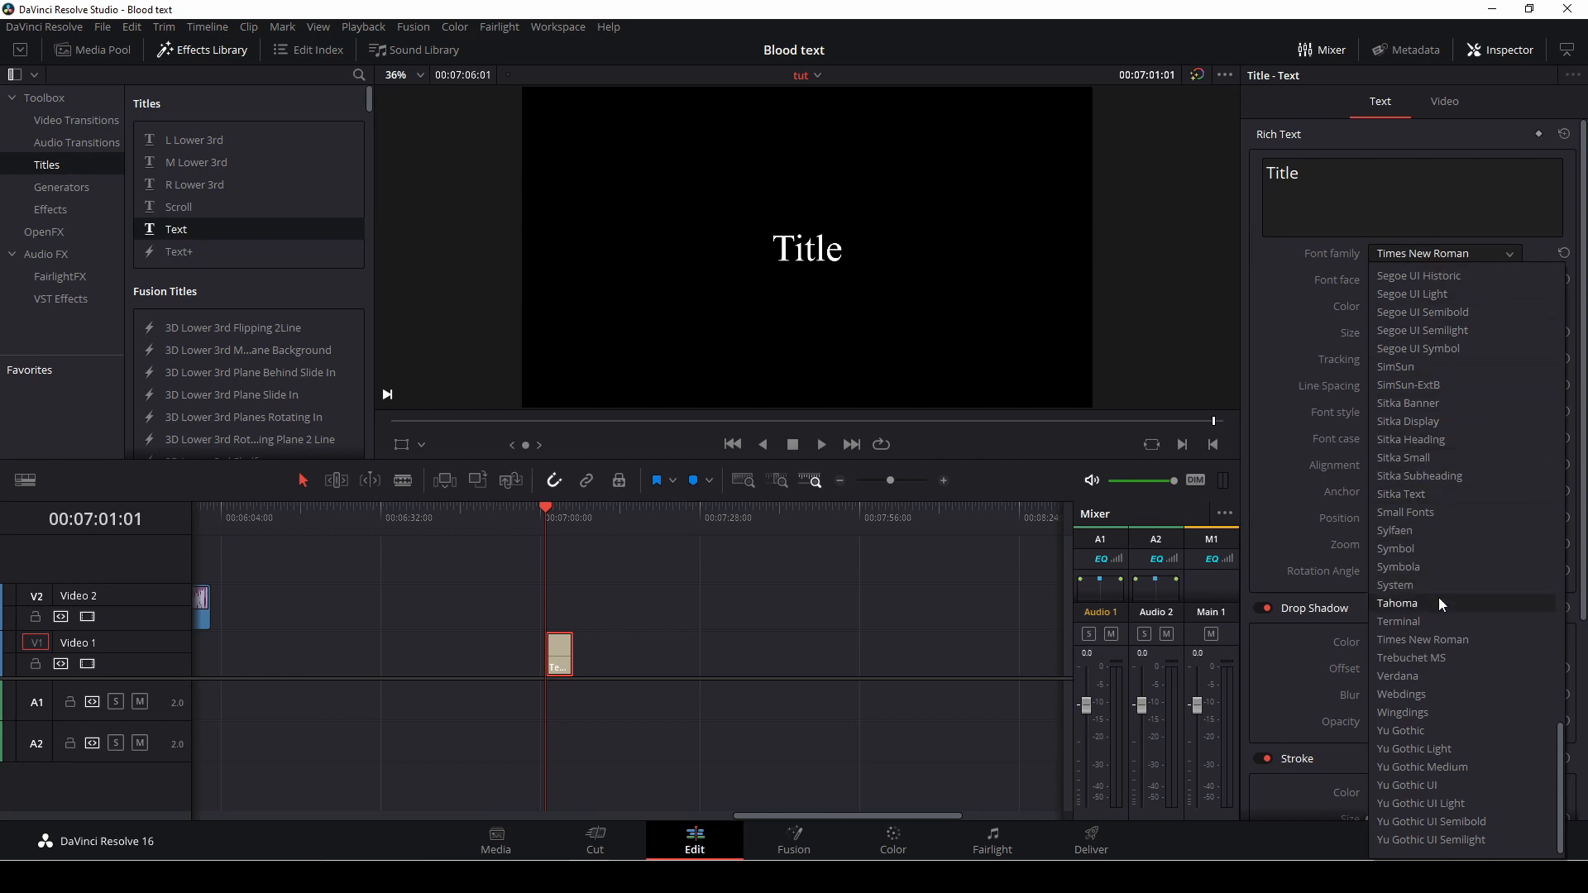
- Set the title to Tahoma Bold at size 130 beneath the BLOOD 1.mov clip on V2
left_click(1398, 602)
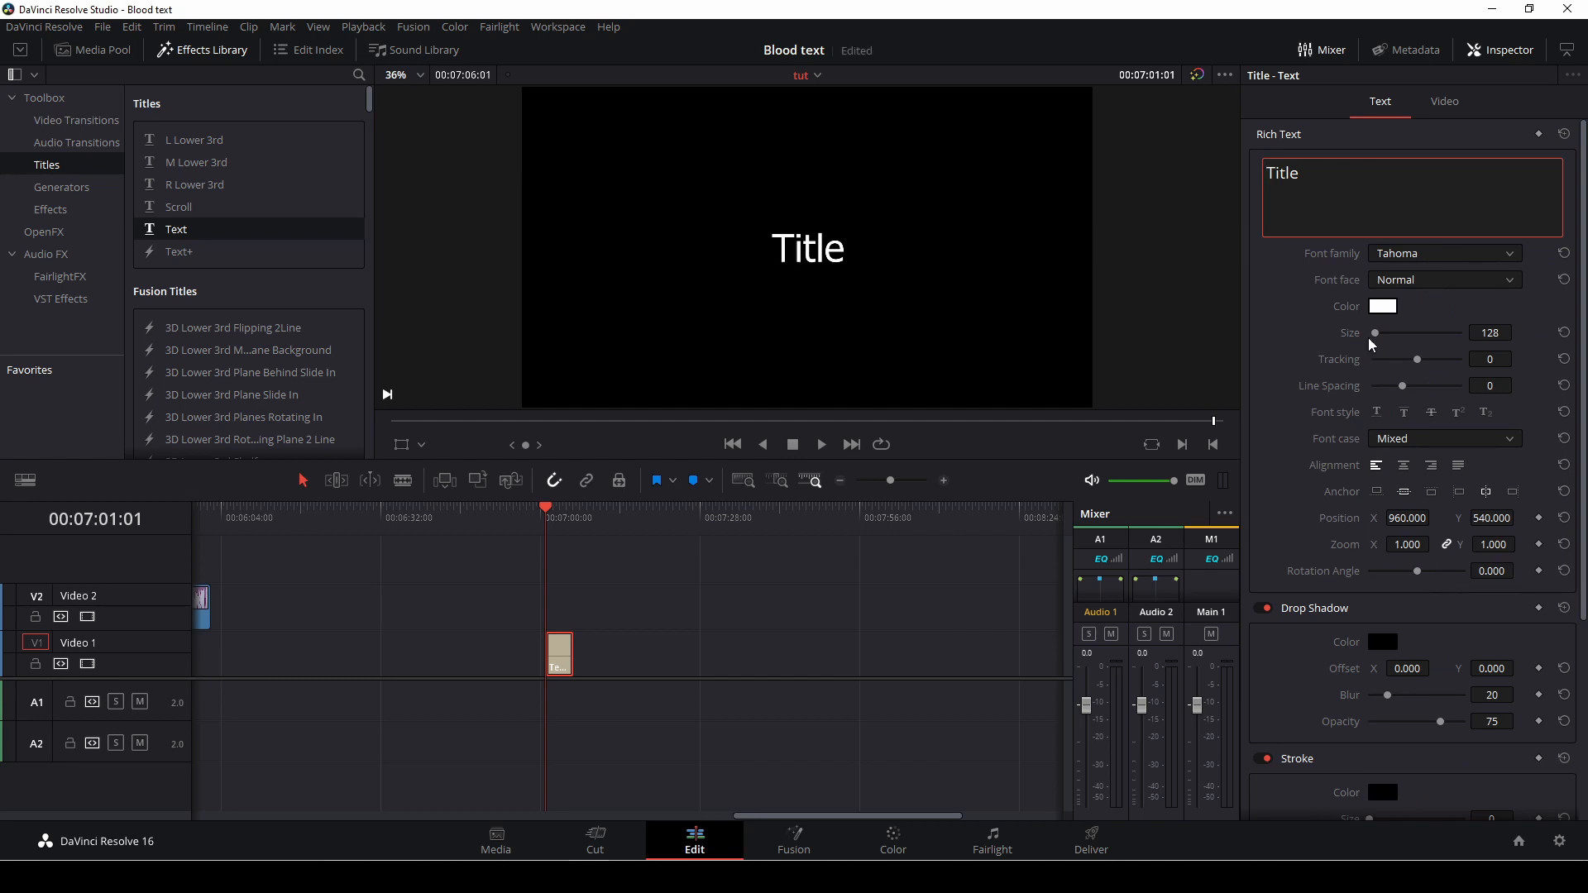
left_click(1443, 279)
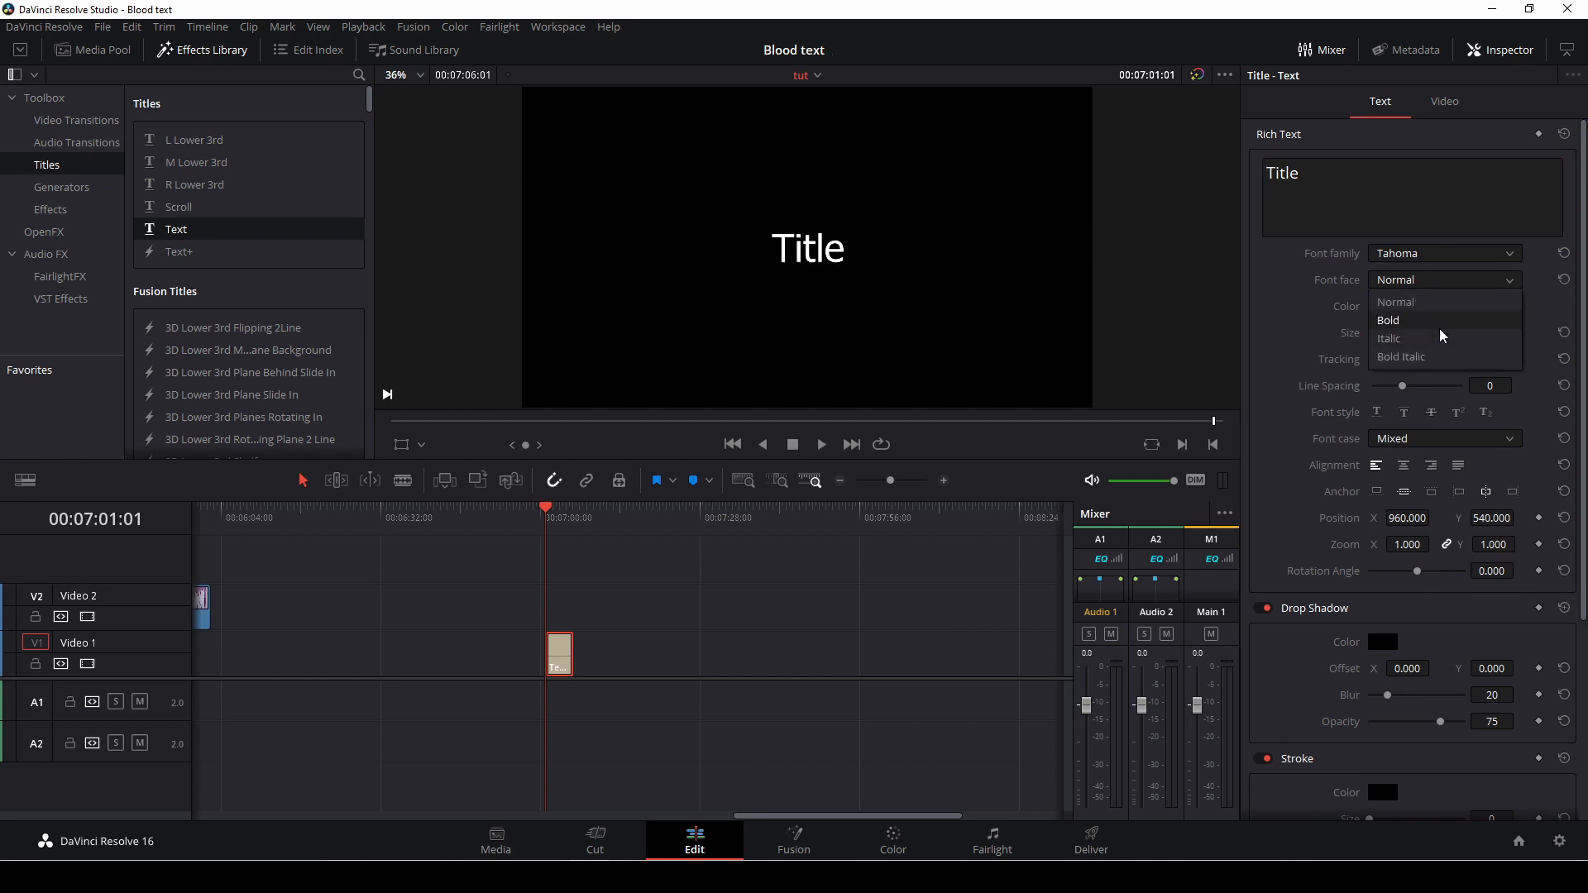
left_click(1388, 320)
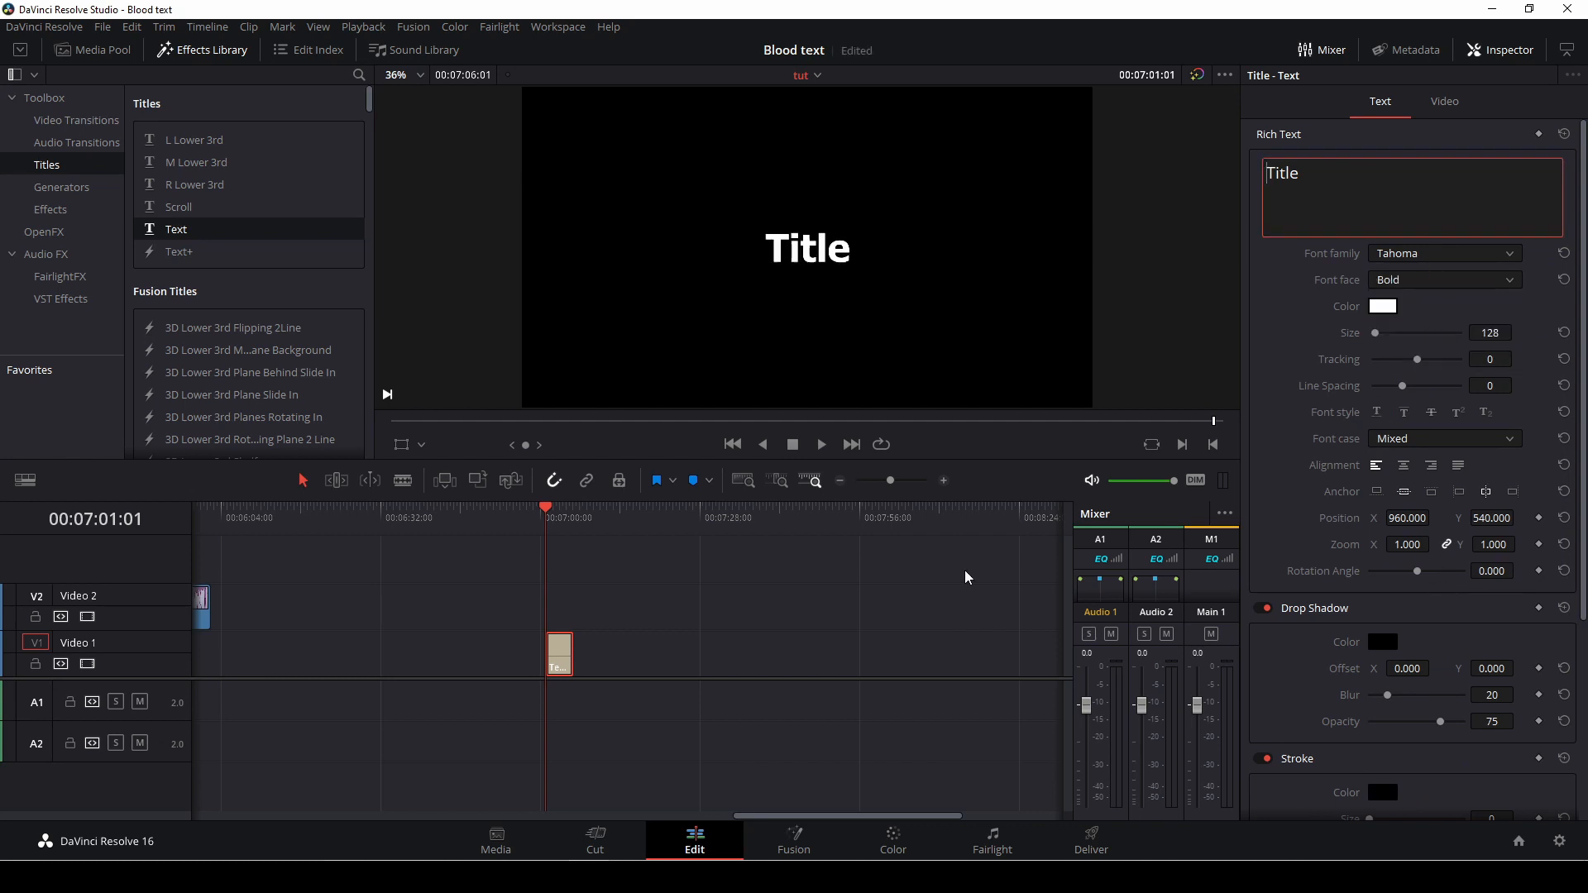
left_click(559, 653)
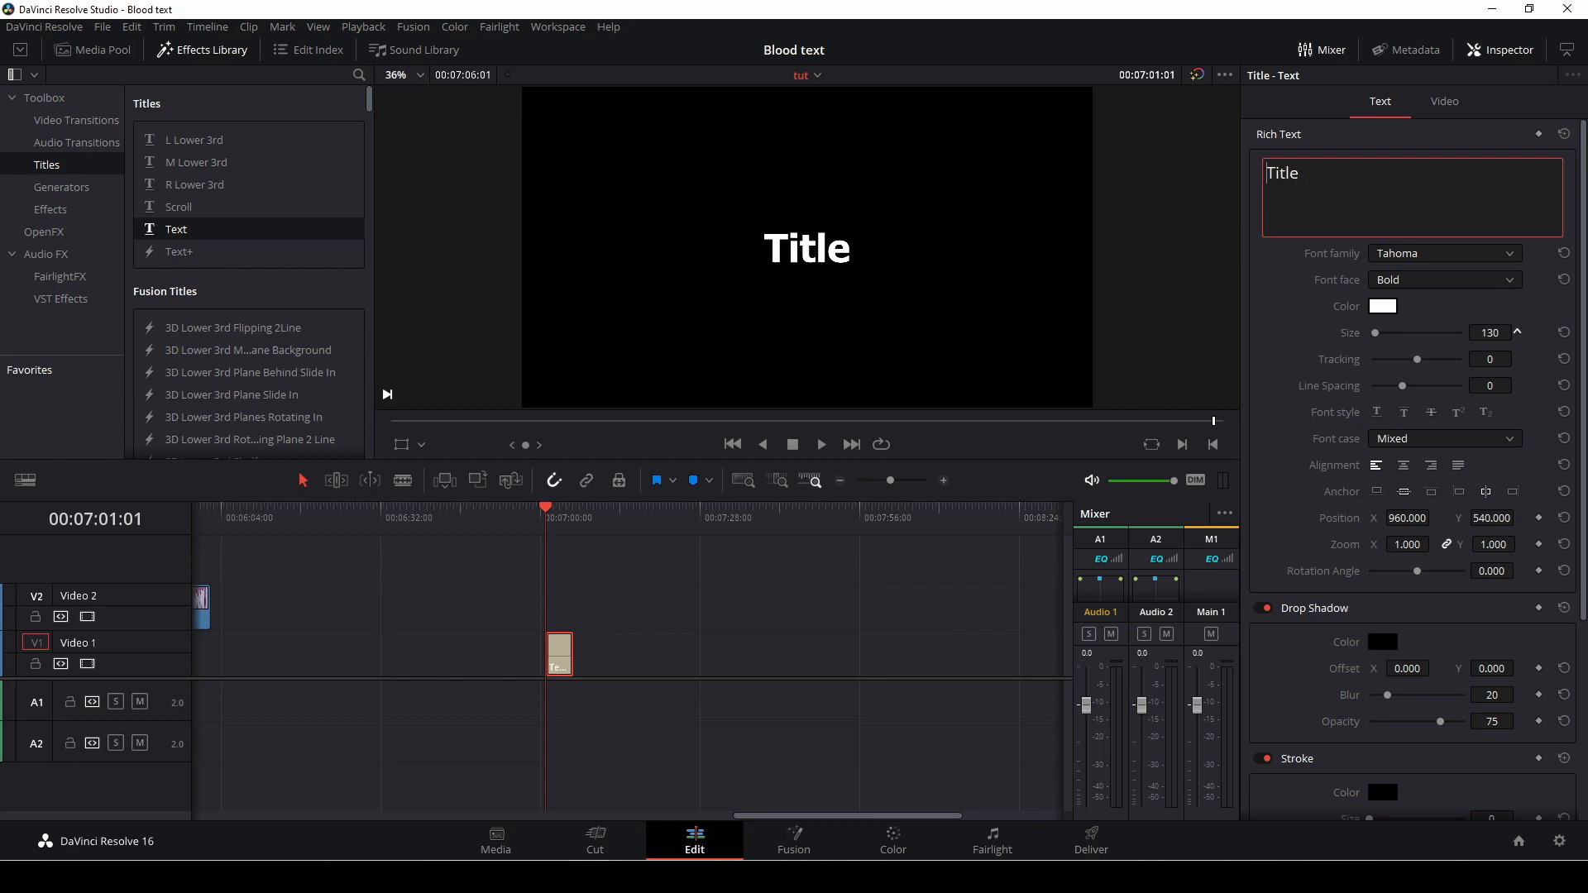
left_click(1516, 331)
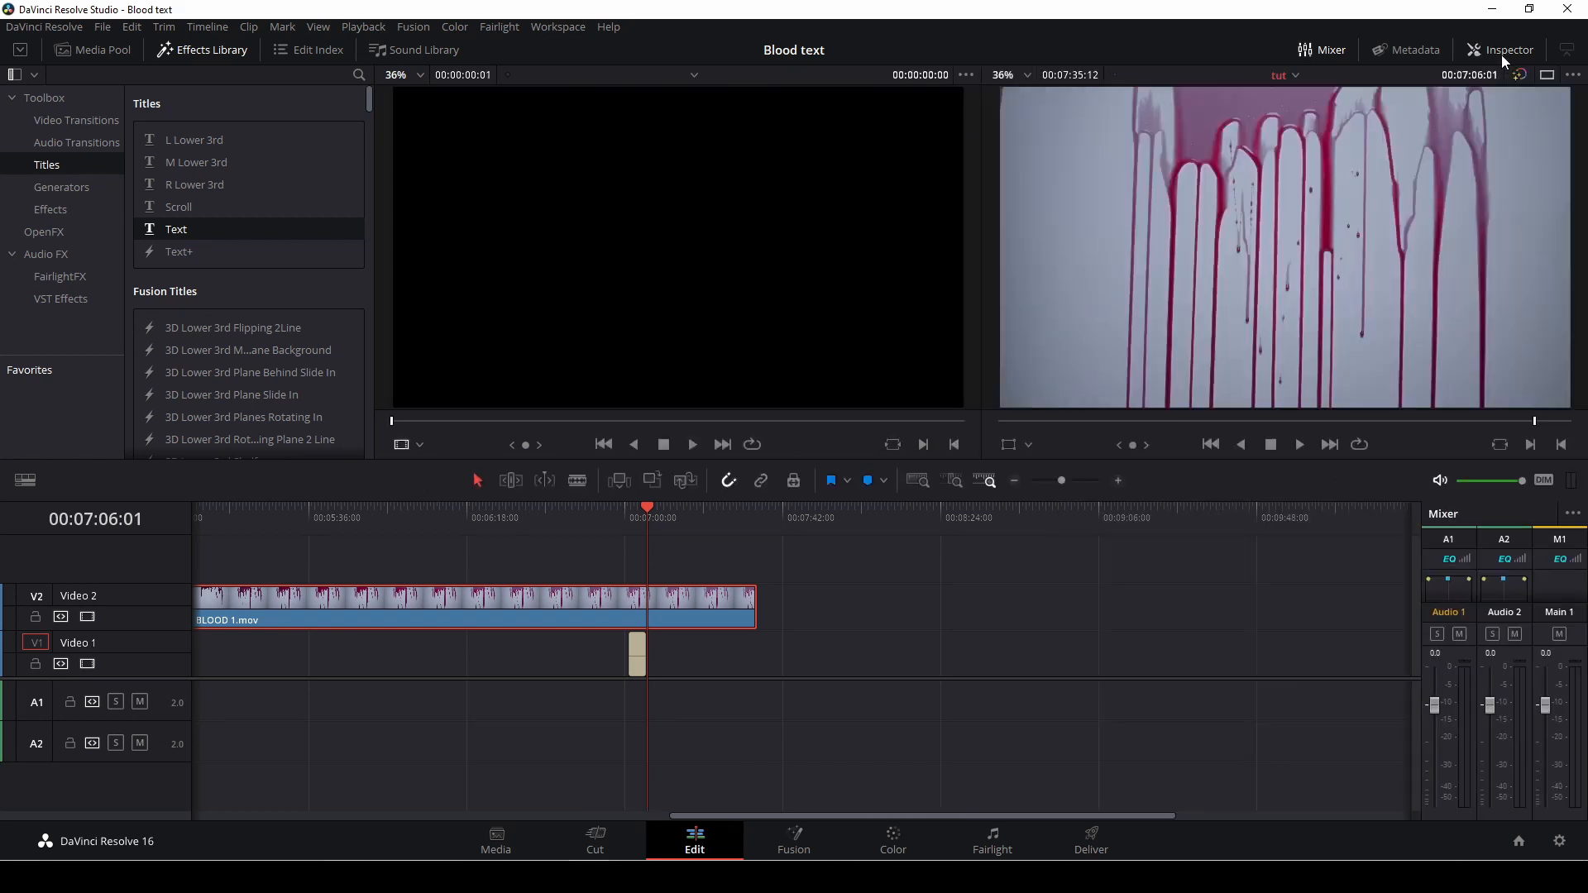
- Set BLOOD 1.mov's Composite Mode to Multiply so blood shows only inside the letters
left_click(1502, 50)
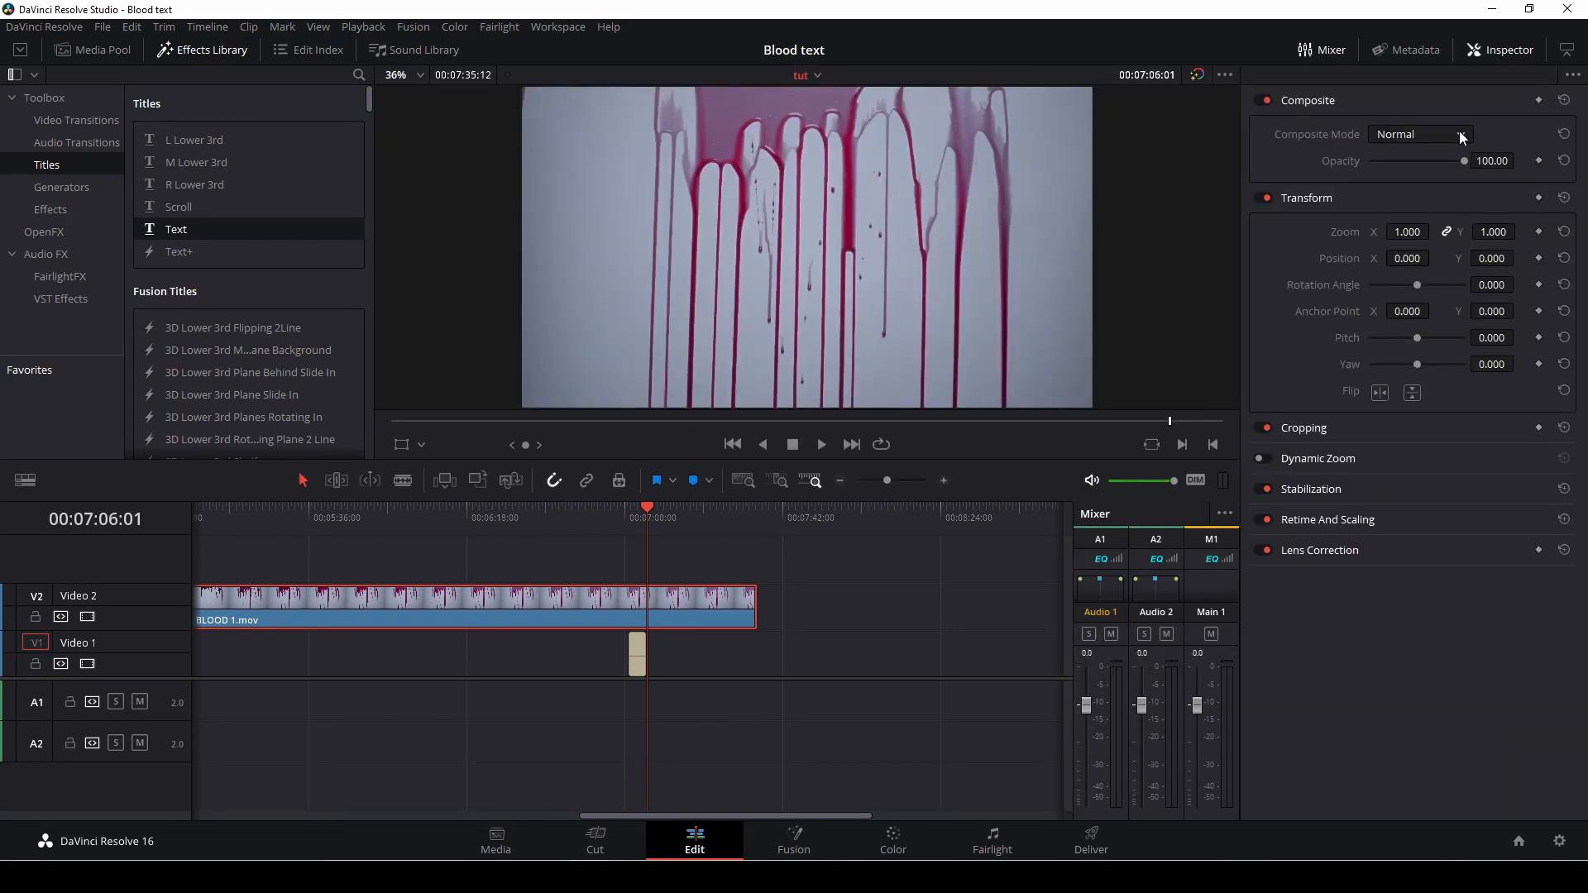
left_click(1455, 134)
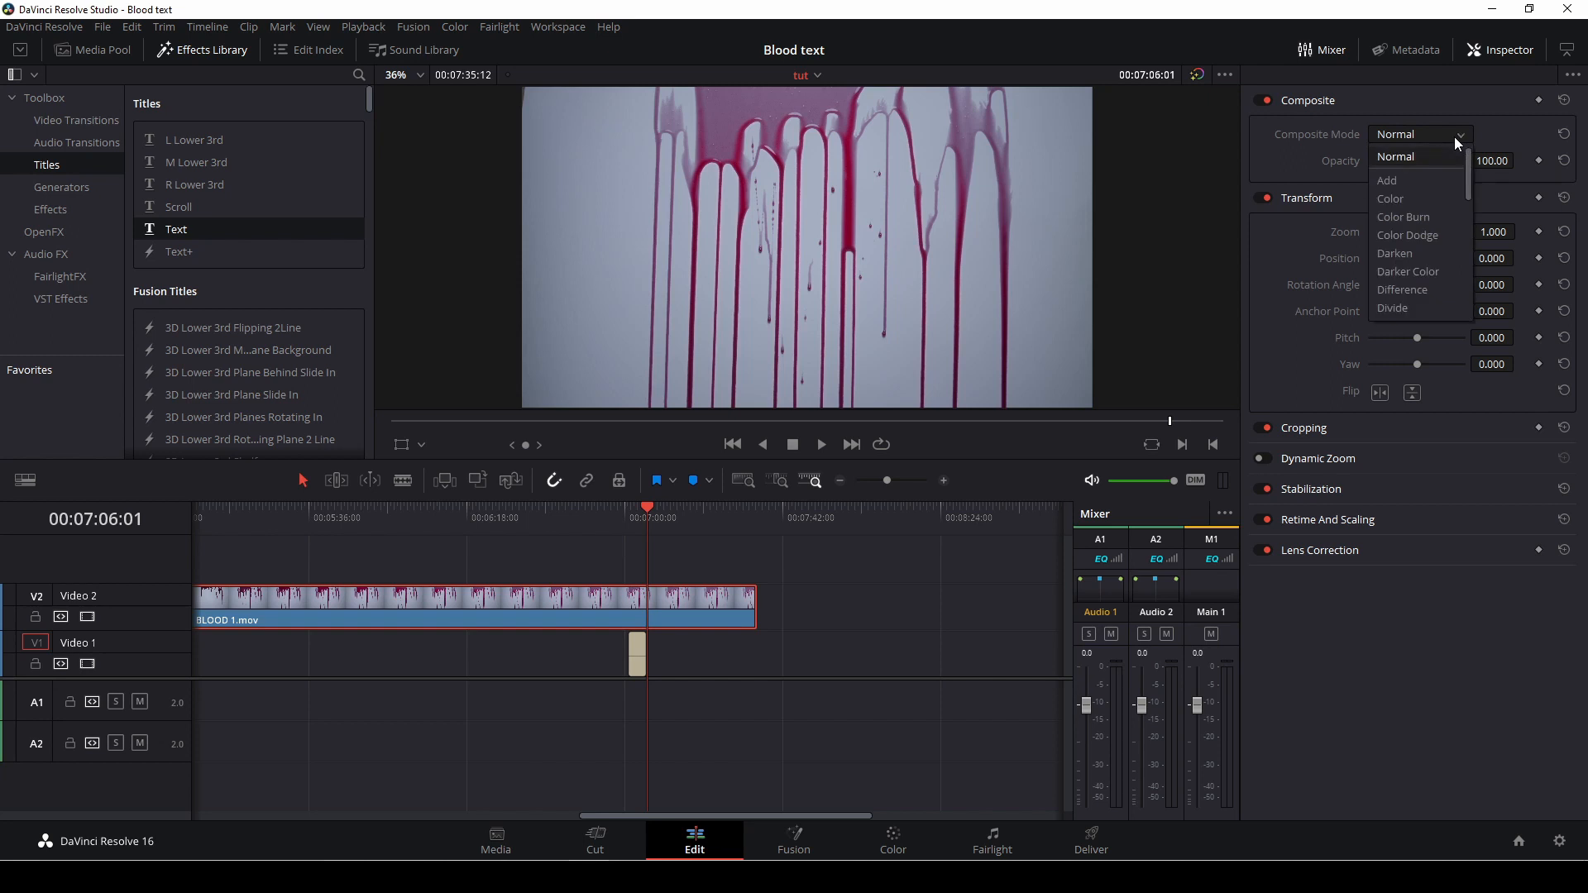
mouse_move(1267, 146)
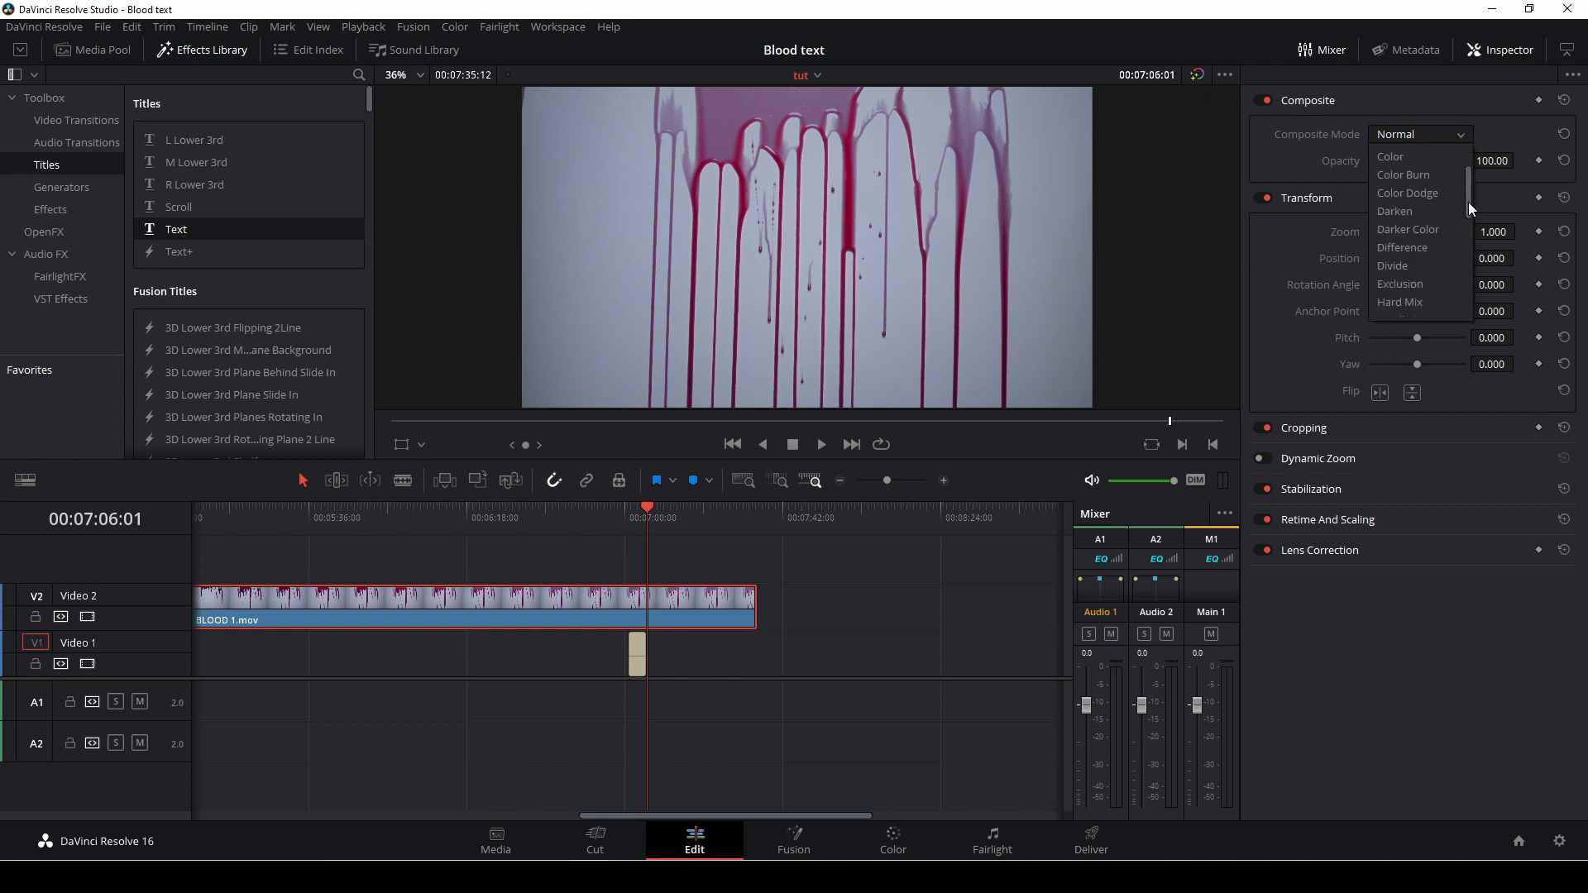
scroll("down", 3)
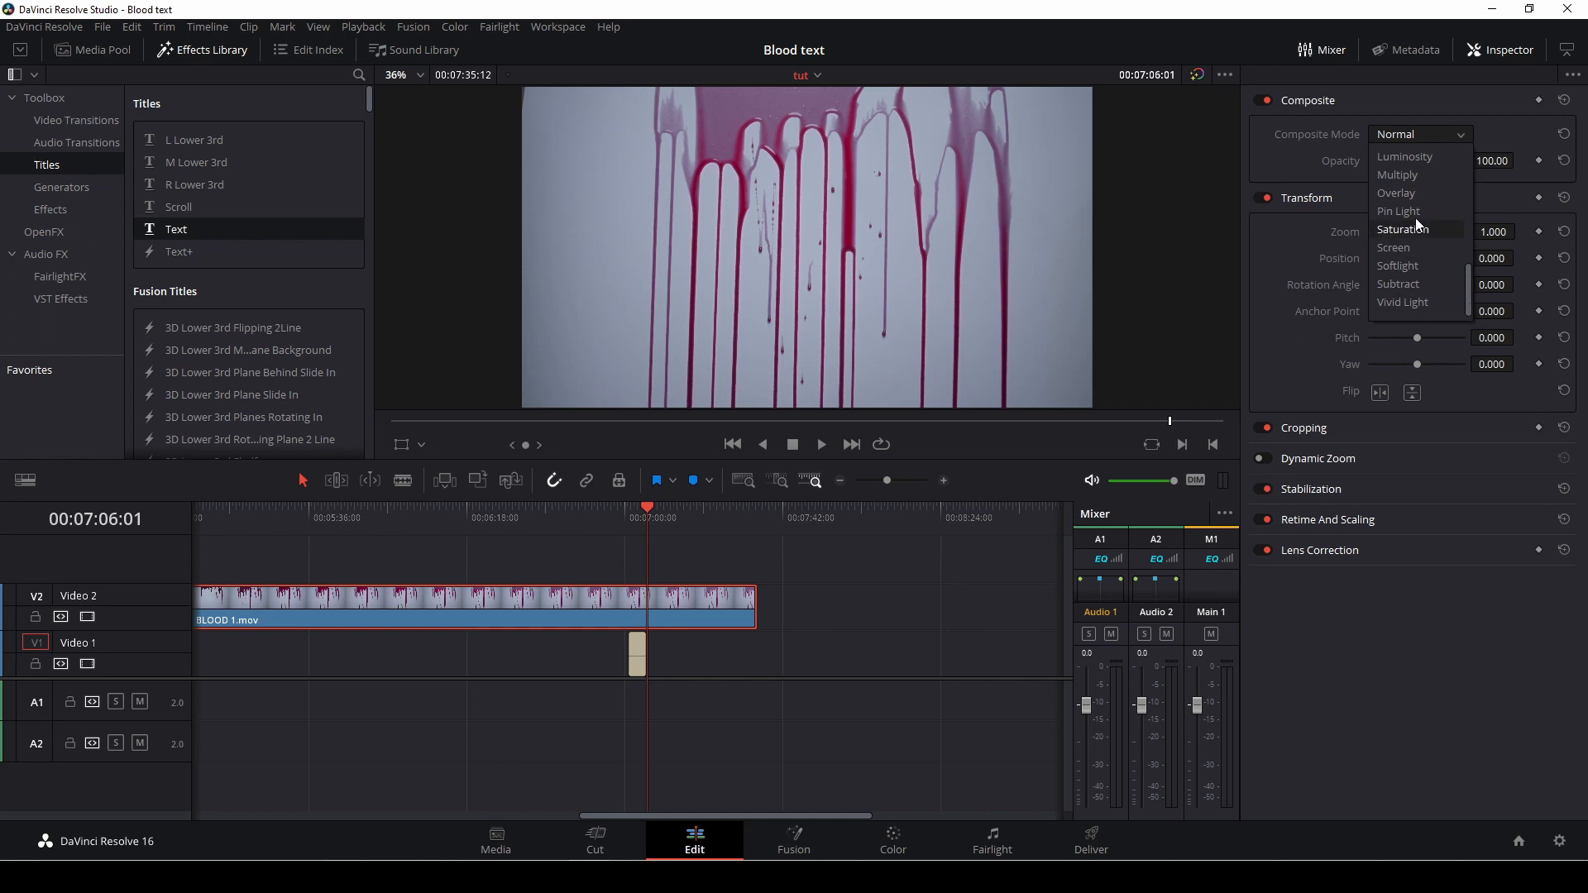
mouse_move(1406, 174)
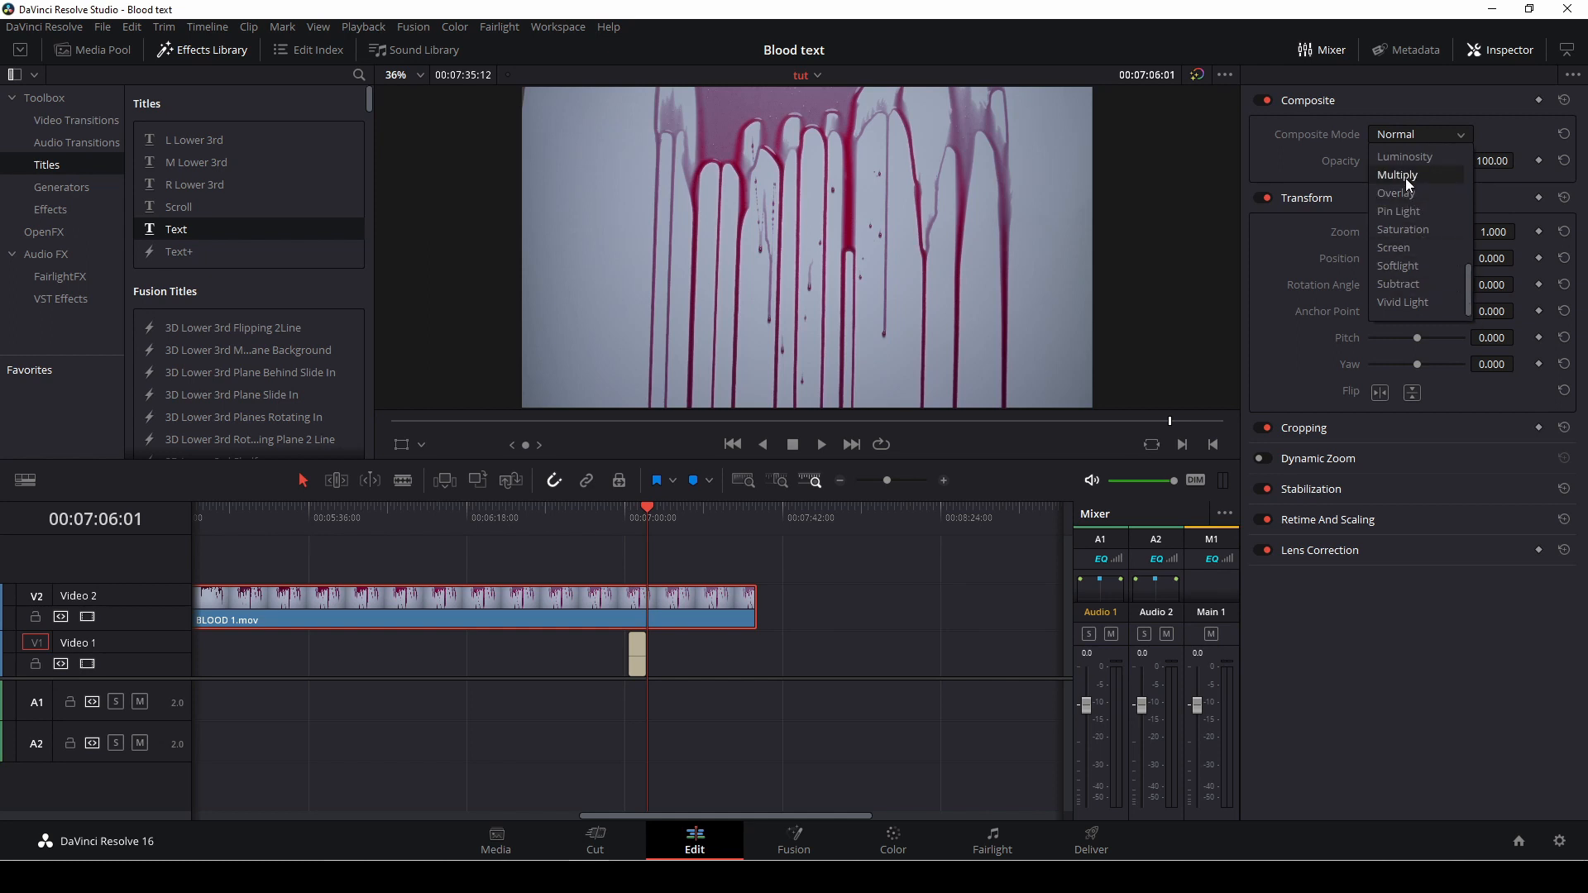
left_click(1398, 174)
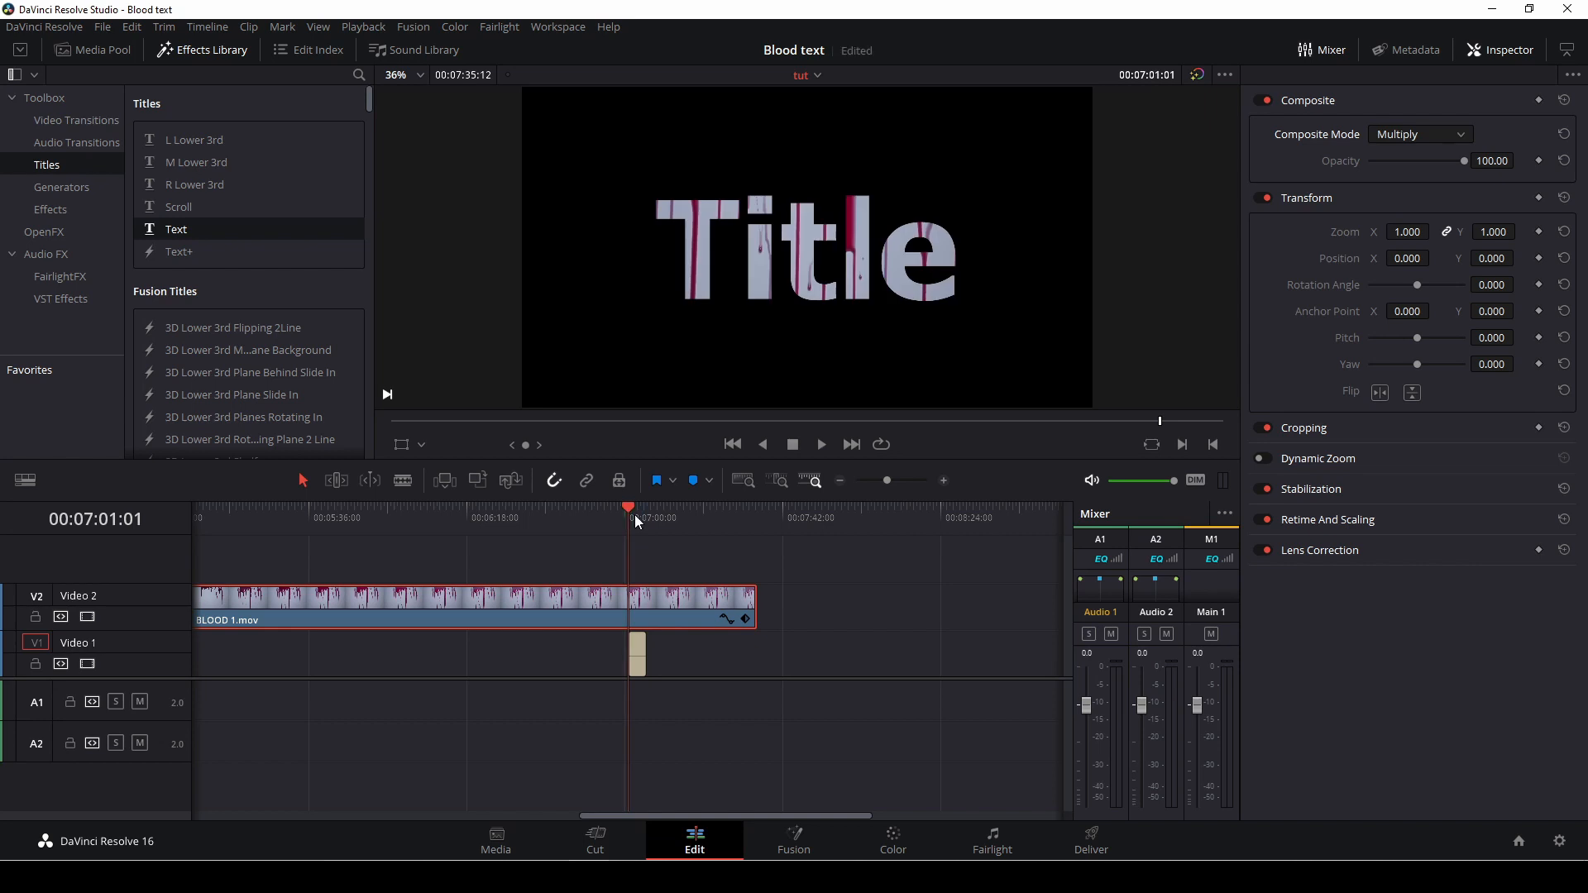
left_click(821, 443)
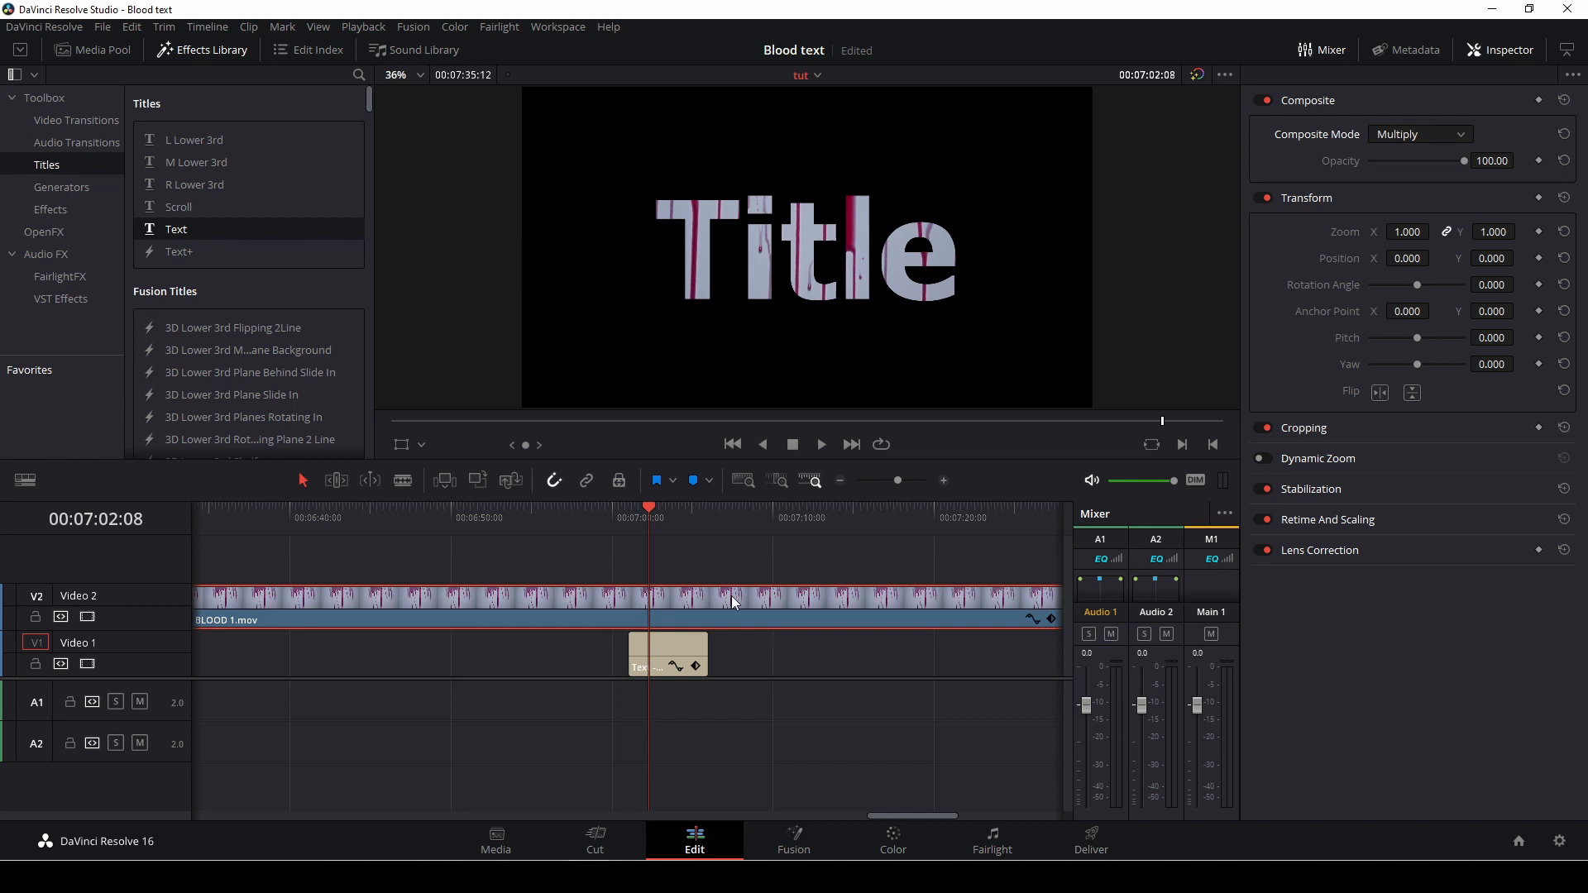
mouse_move(417, 450)
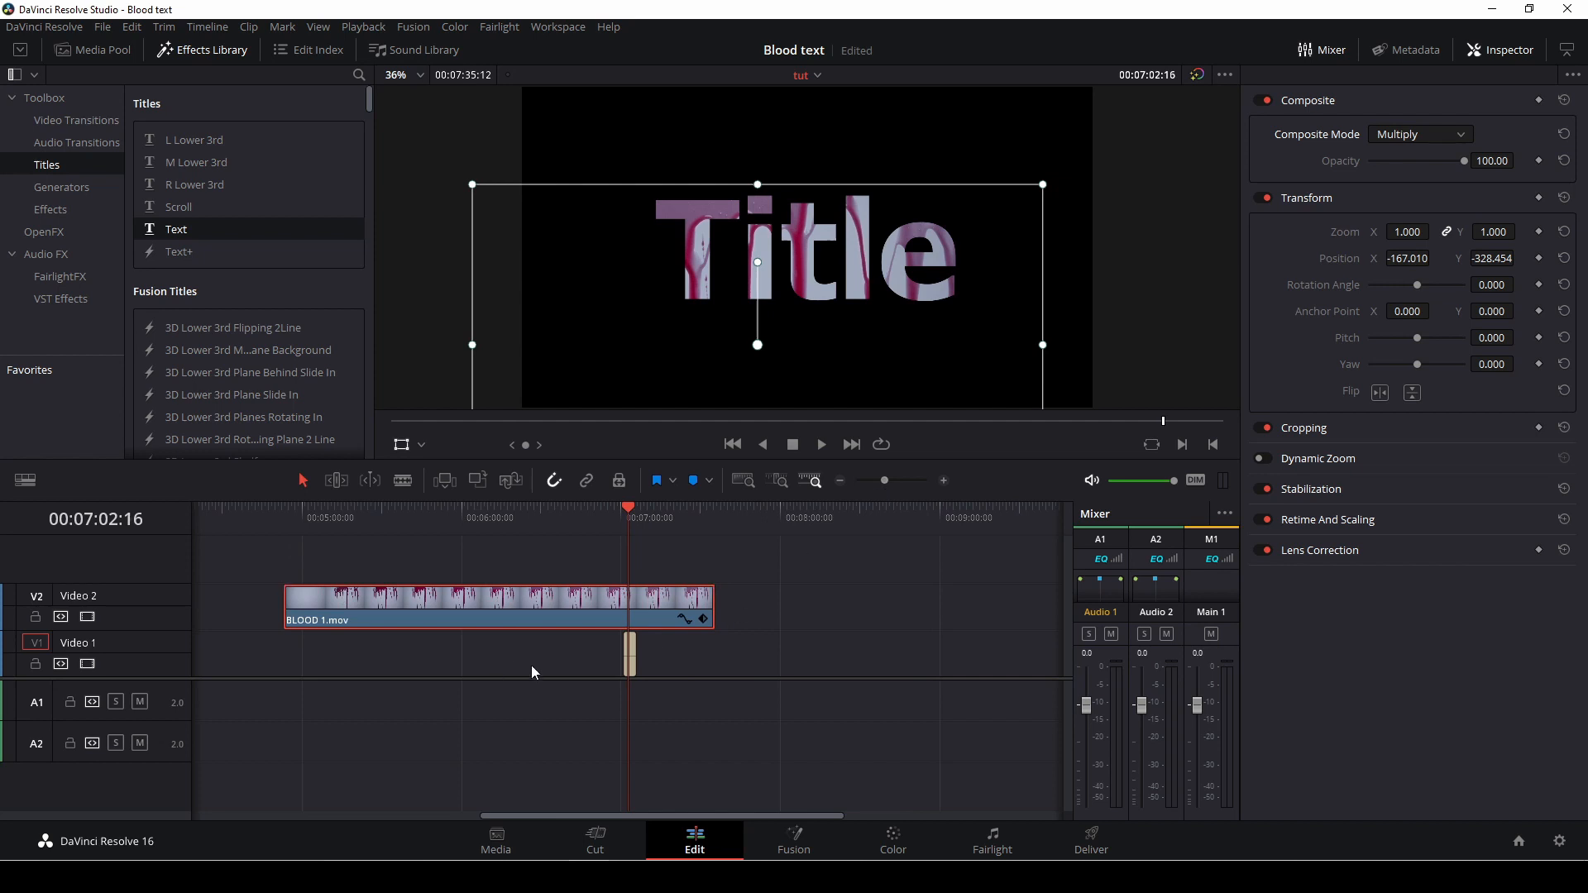
- Shift the blood footage to Position X -167, Y -328 and realign the clip over the Text clip
left_click(357, 506)
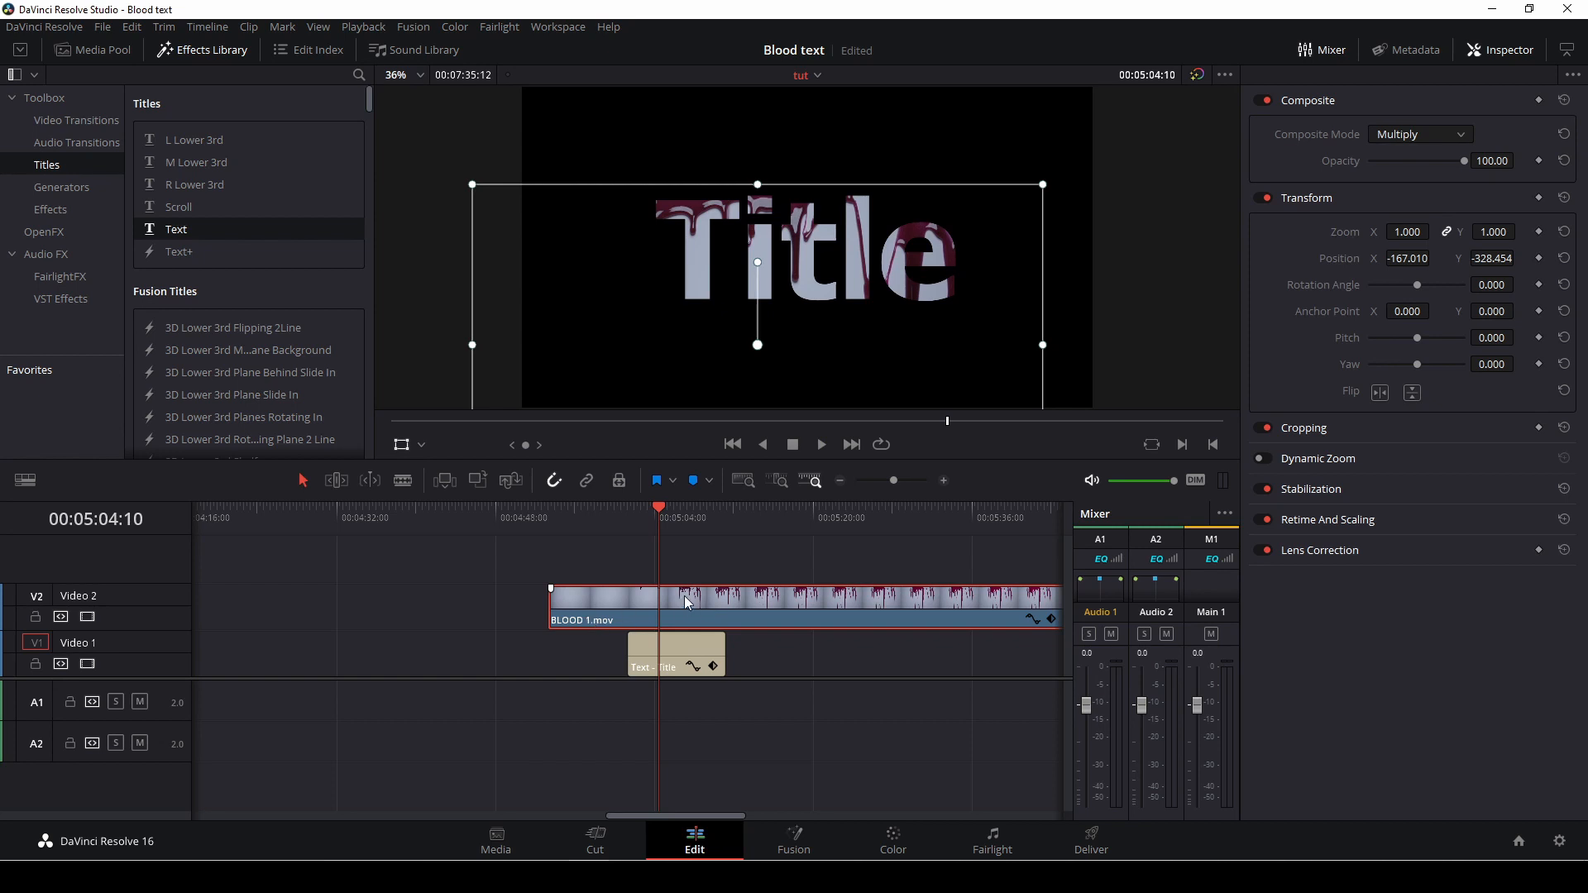
- Change BLOOD 1.mov's clip speed to 1000% so it roughly matches the title's length
right_click(687, 602)
type("1000")
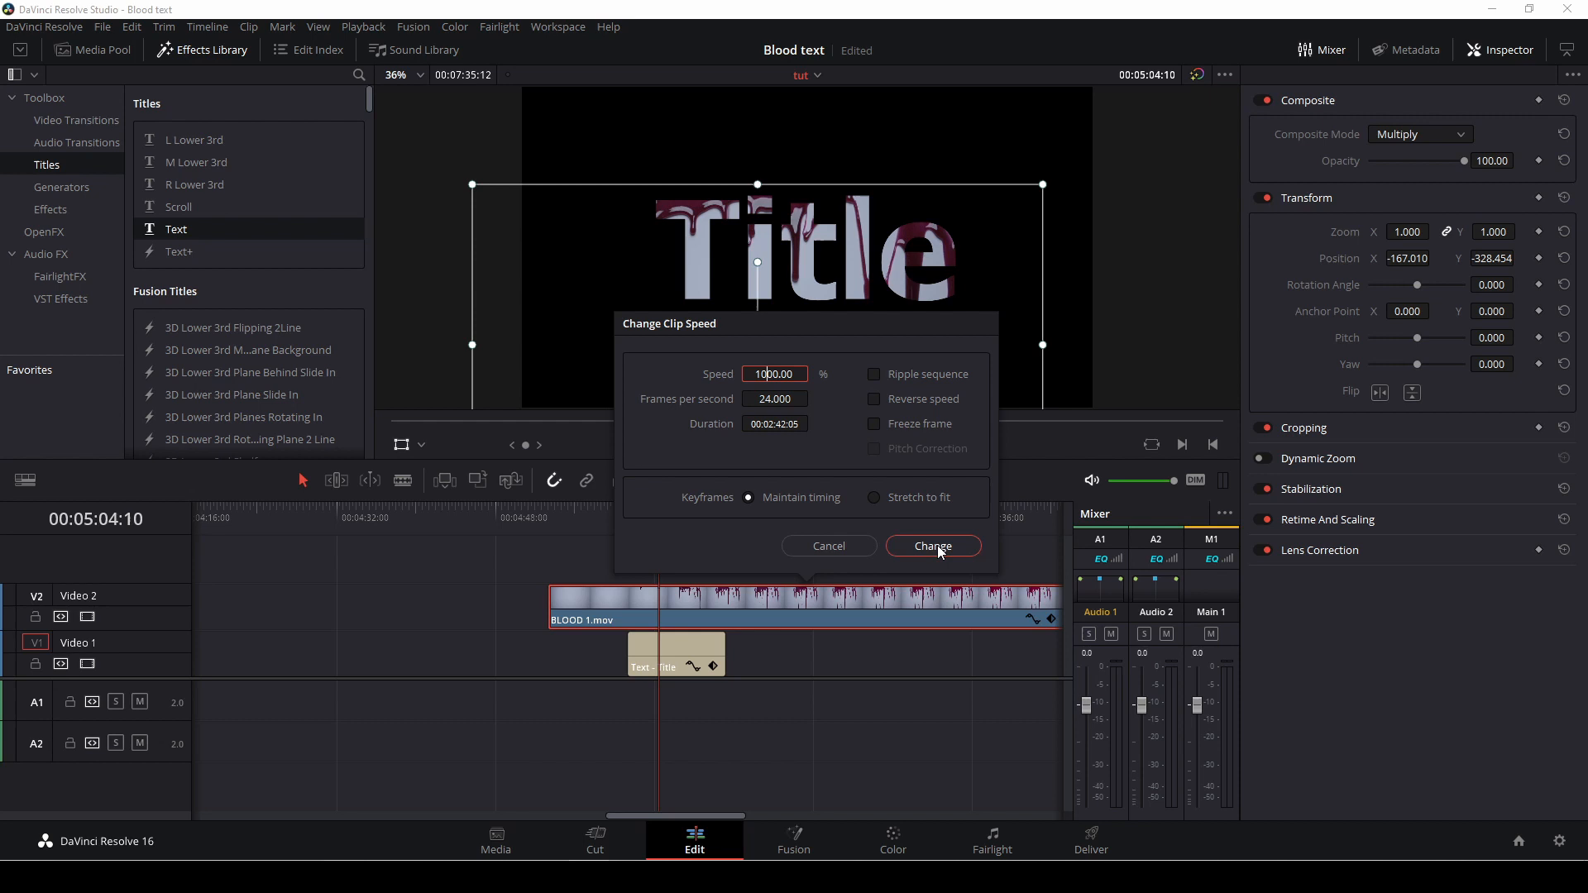
left_click(931, 545)
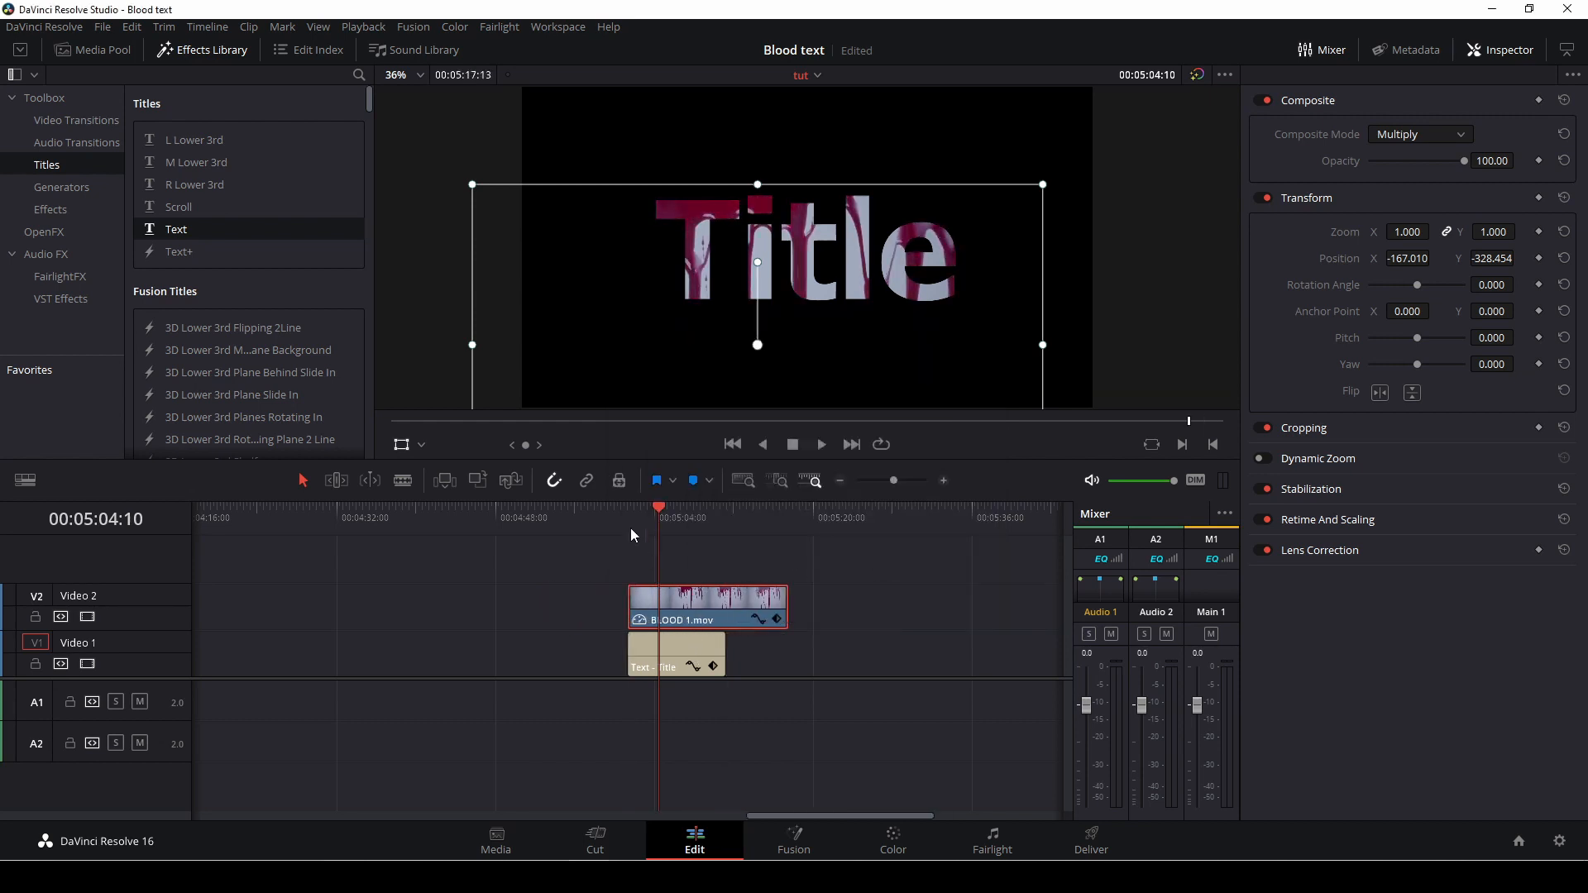
left_click(821, 443)
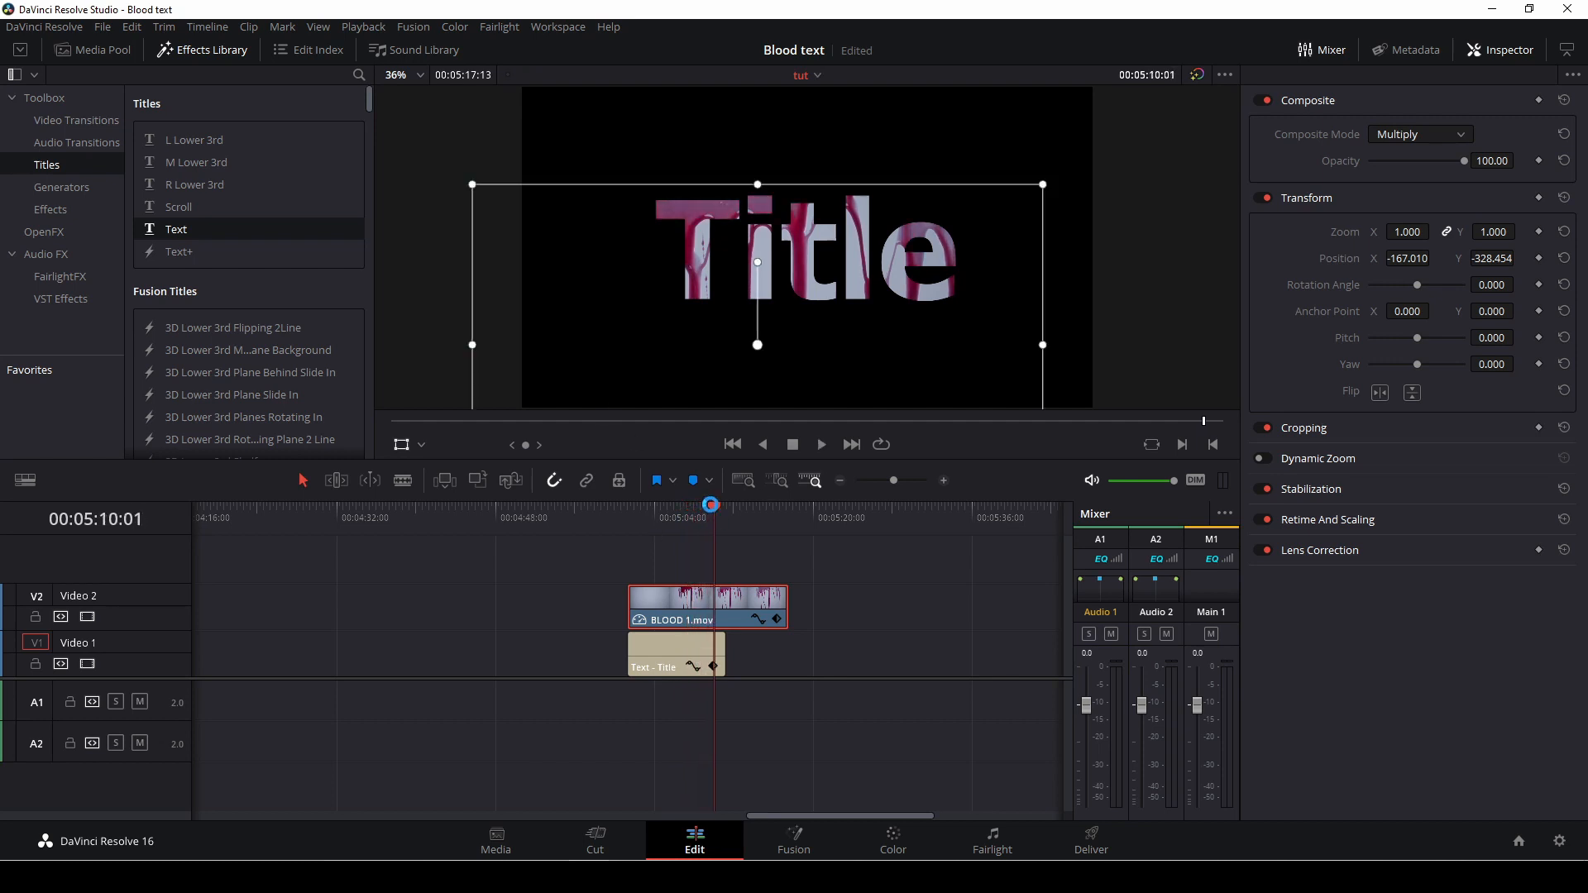
- Zoom the blood footage to about 3.06 and nudge it so the red drips cover the letters
left_click_drag(755, 243, 767, 219)
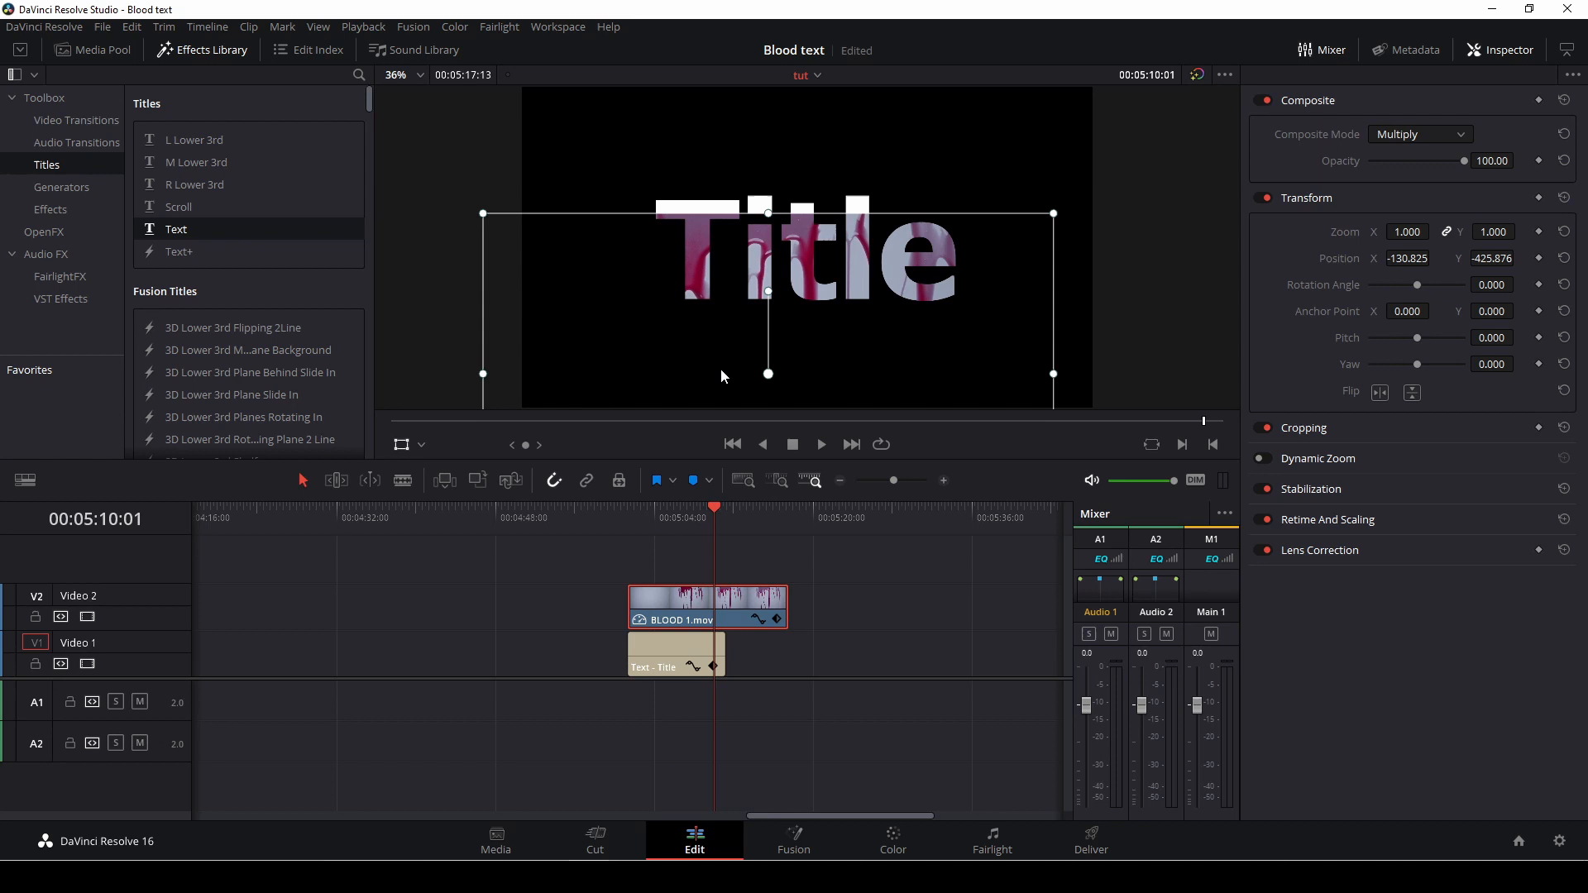
left_click_drag(766, 294, 766, 253)
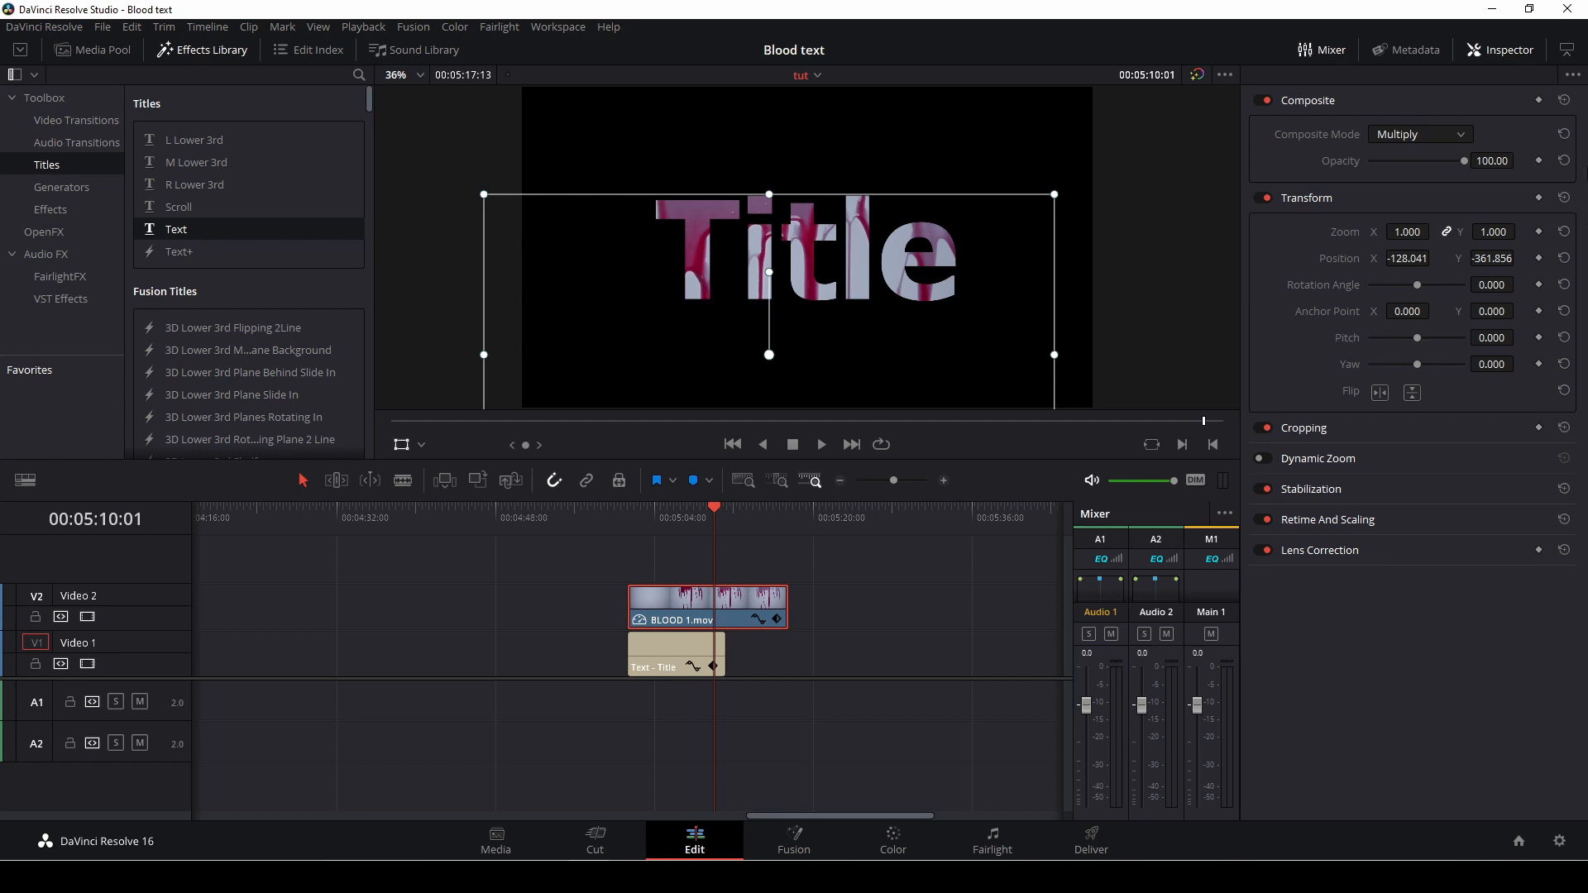
mouse_move(1391, 28)
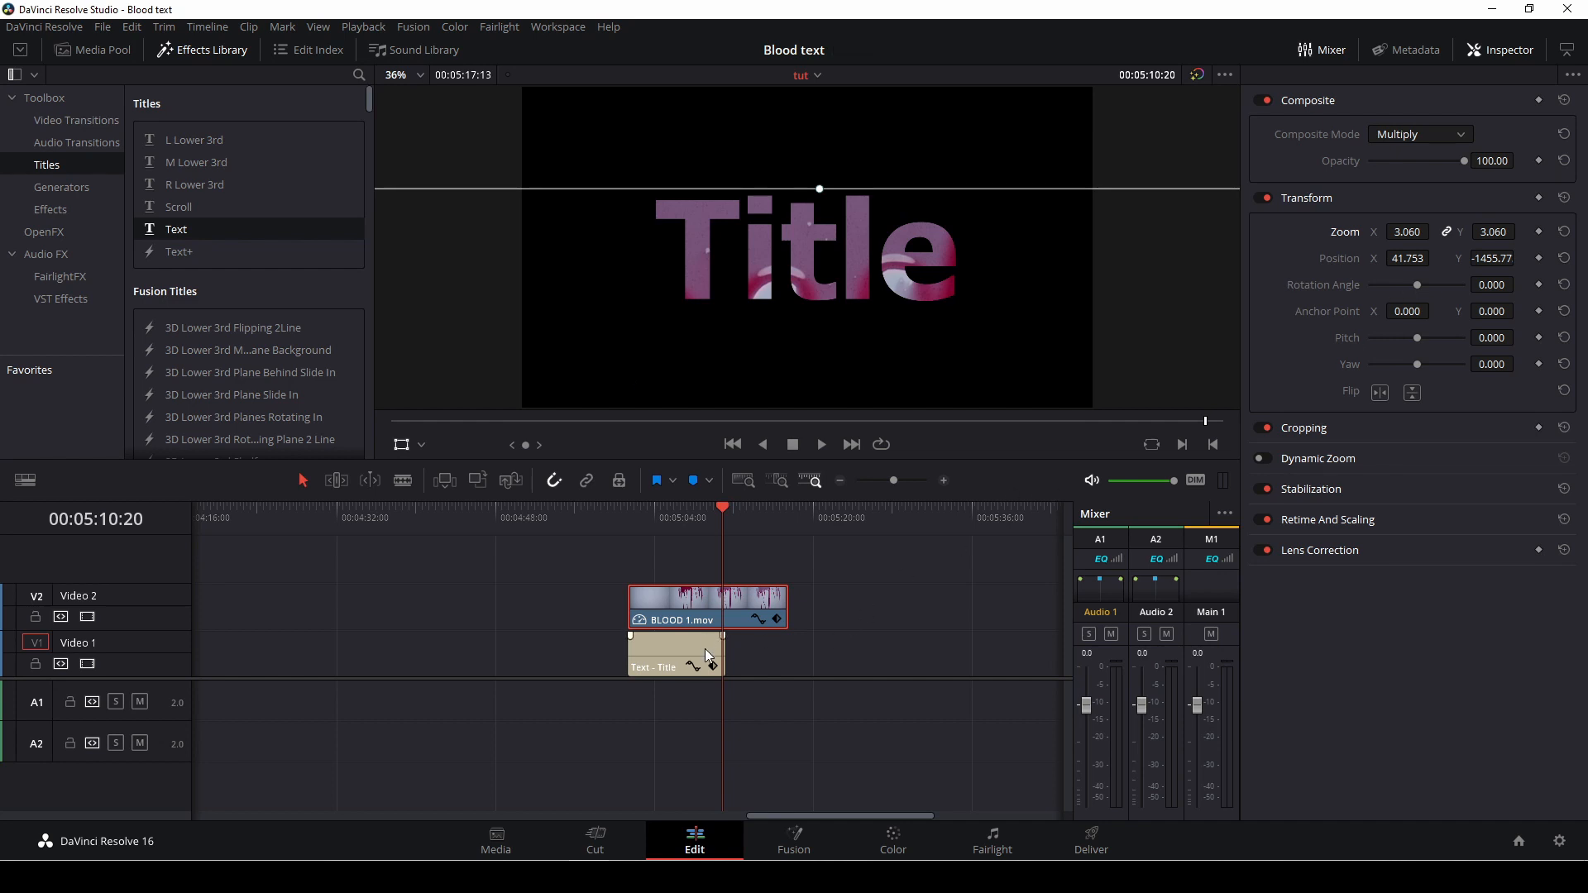
- Replace the title's Rich Text wording with BLOOD
left_click(675, 654)
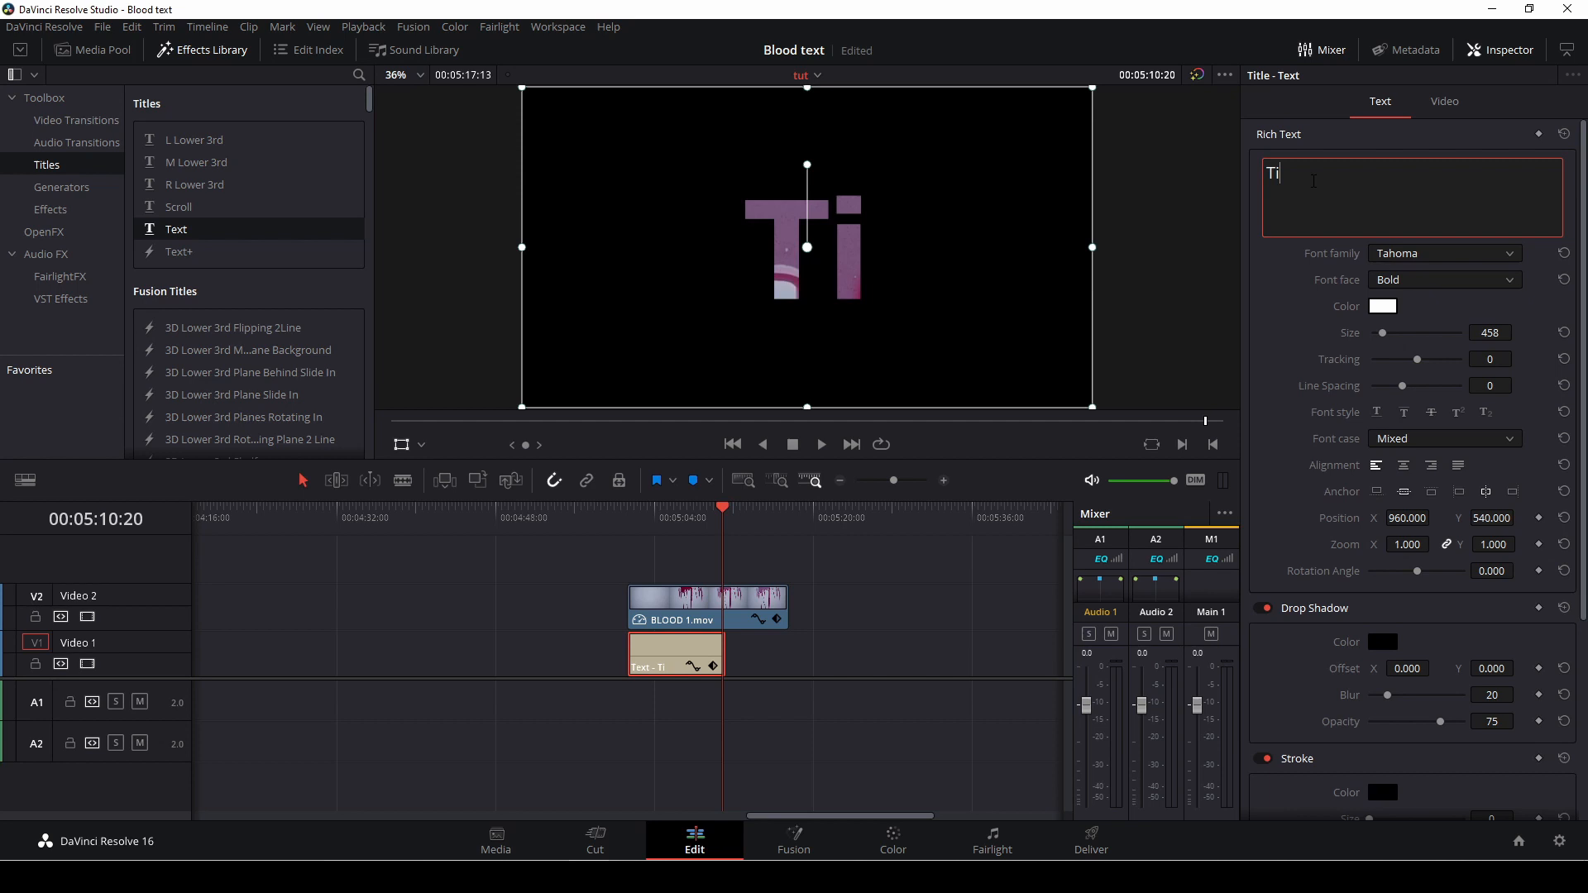
key("Backspace")
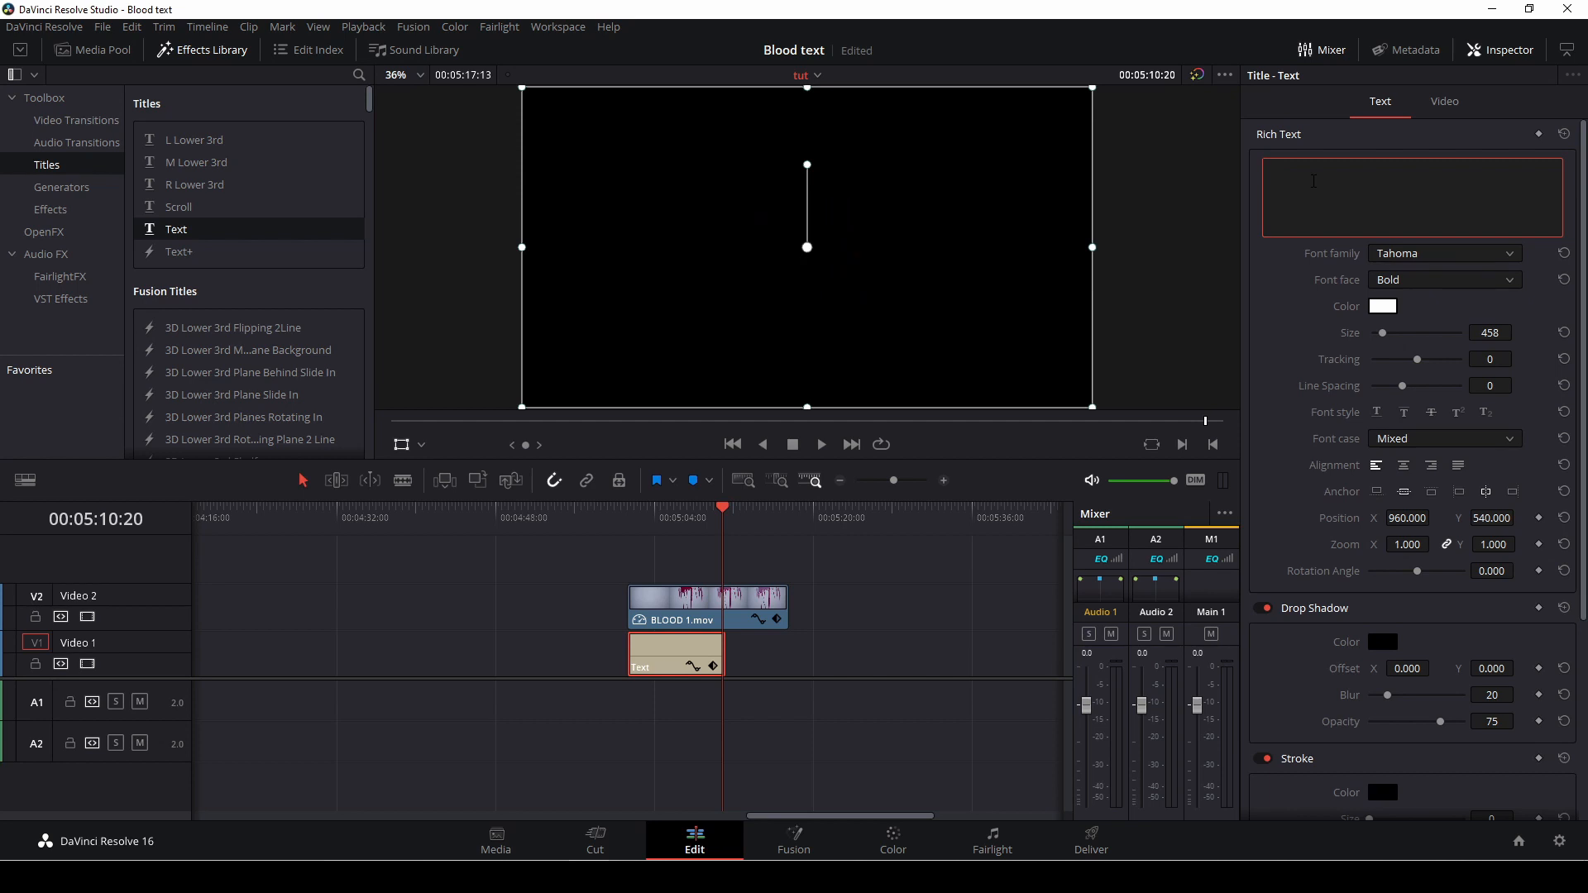
type("BL")
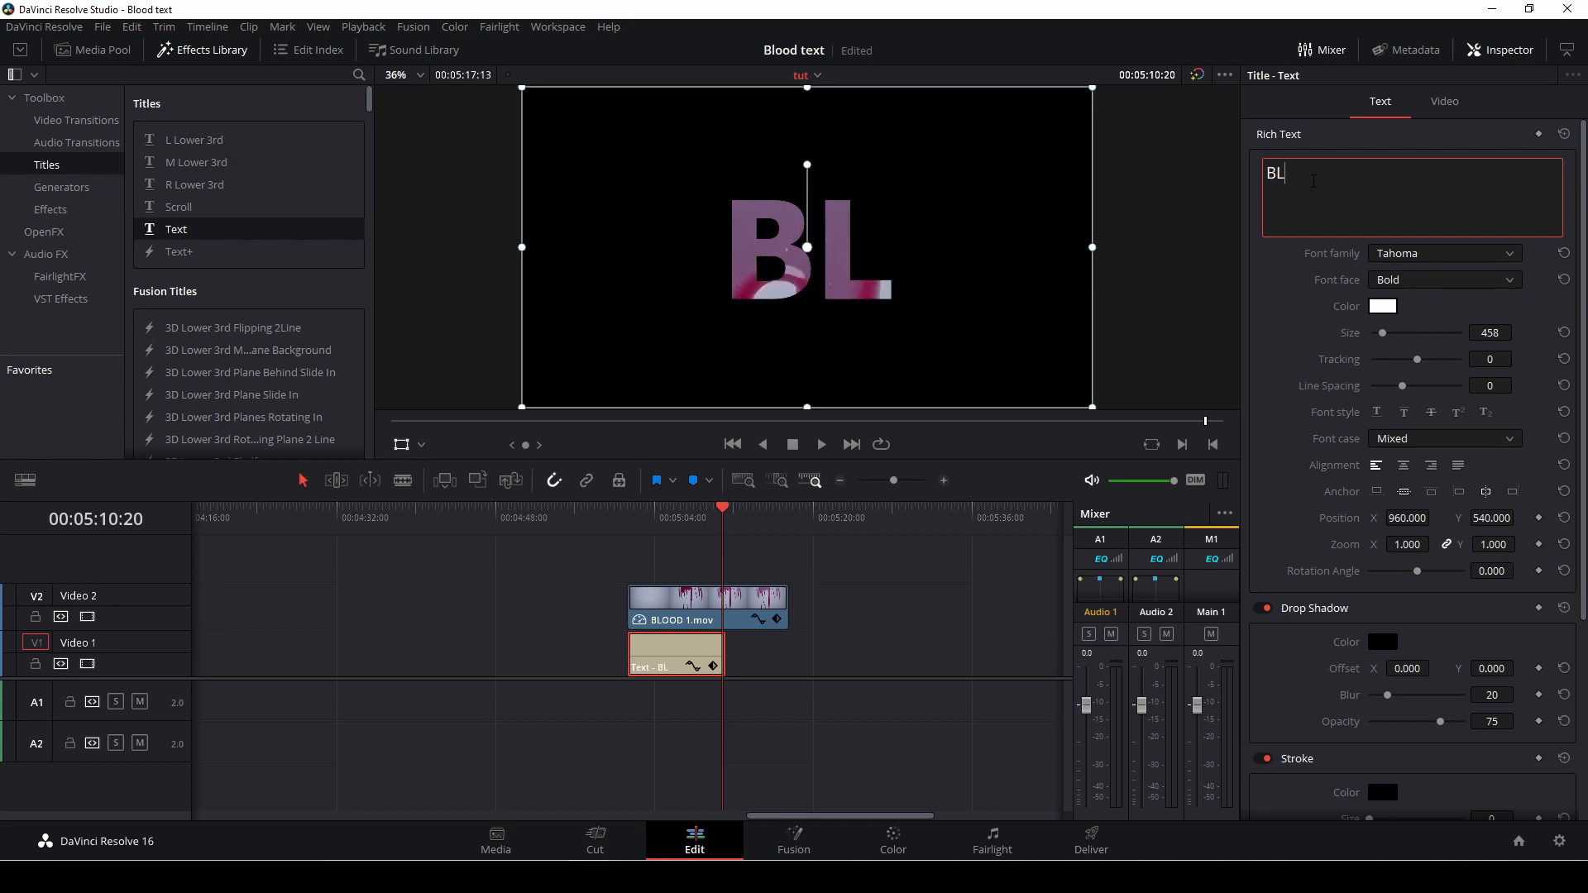
type("OO")
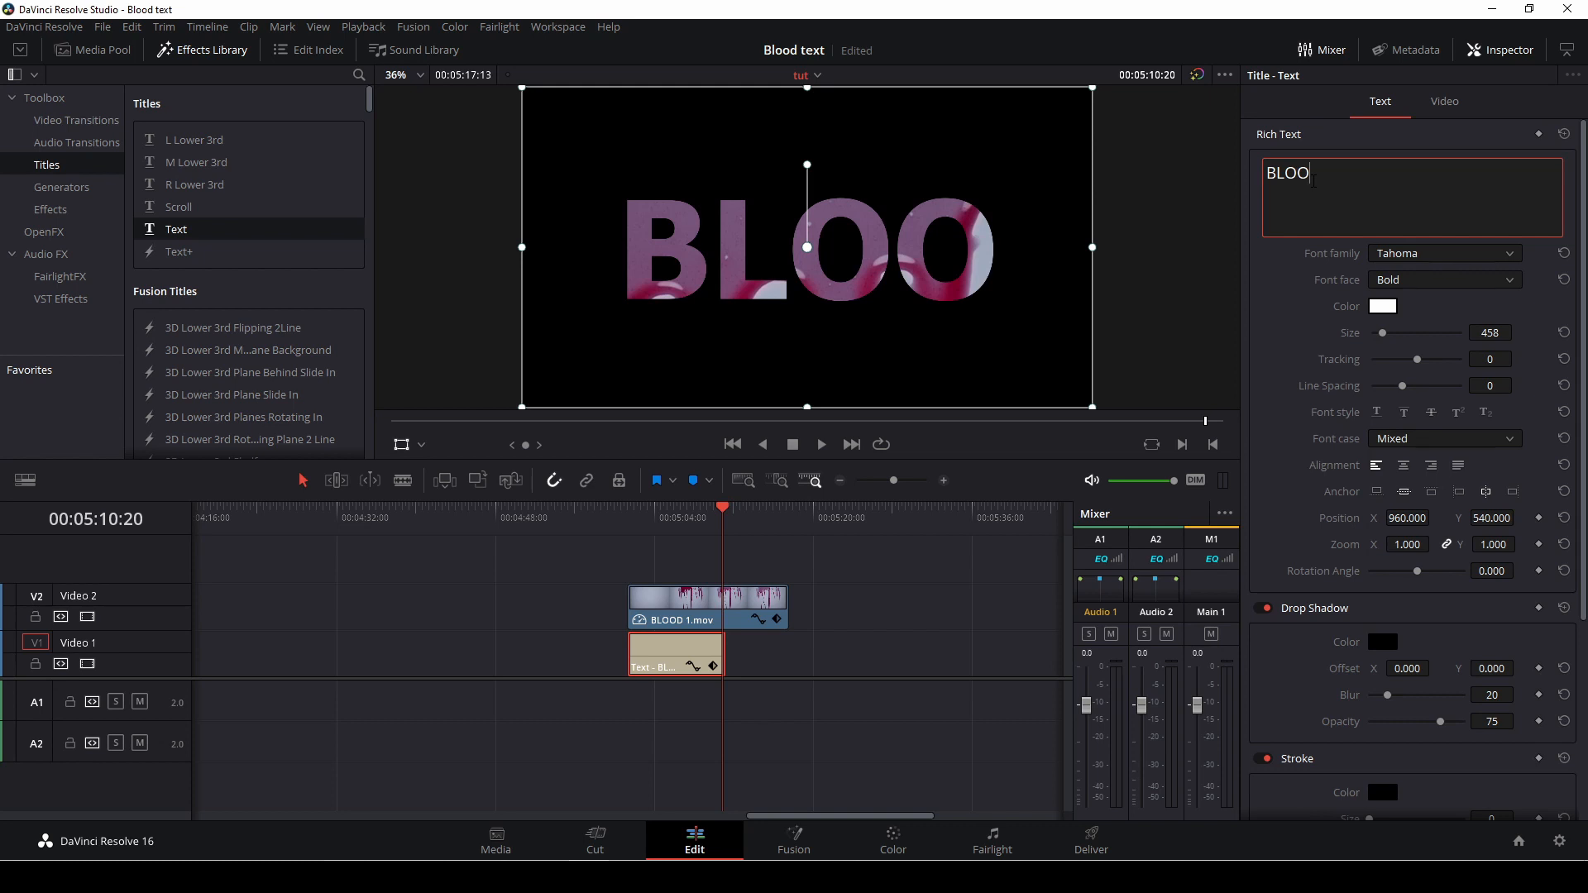
type("D")
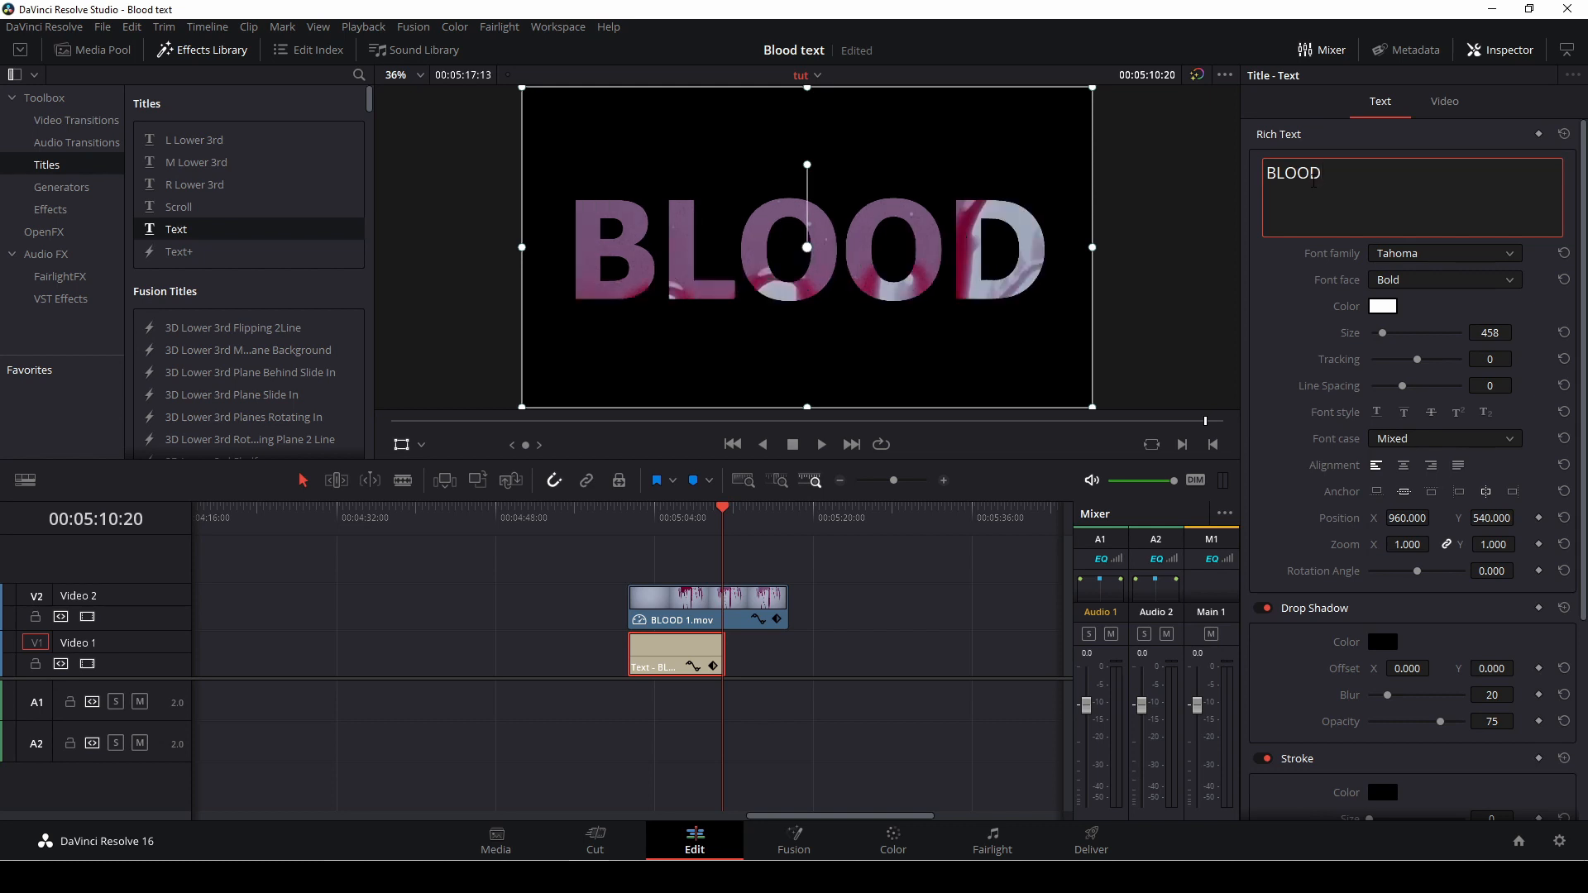
- Play back the title from its start to preview the blood filling the BLOOD letters
left_click(628, 506)
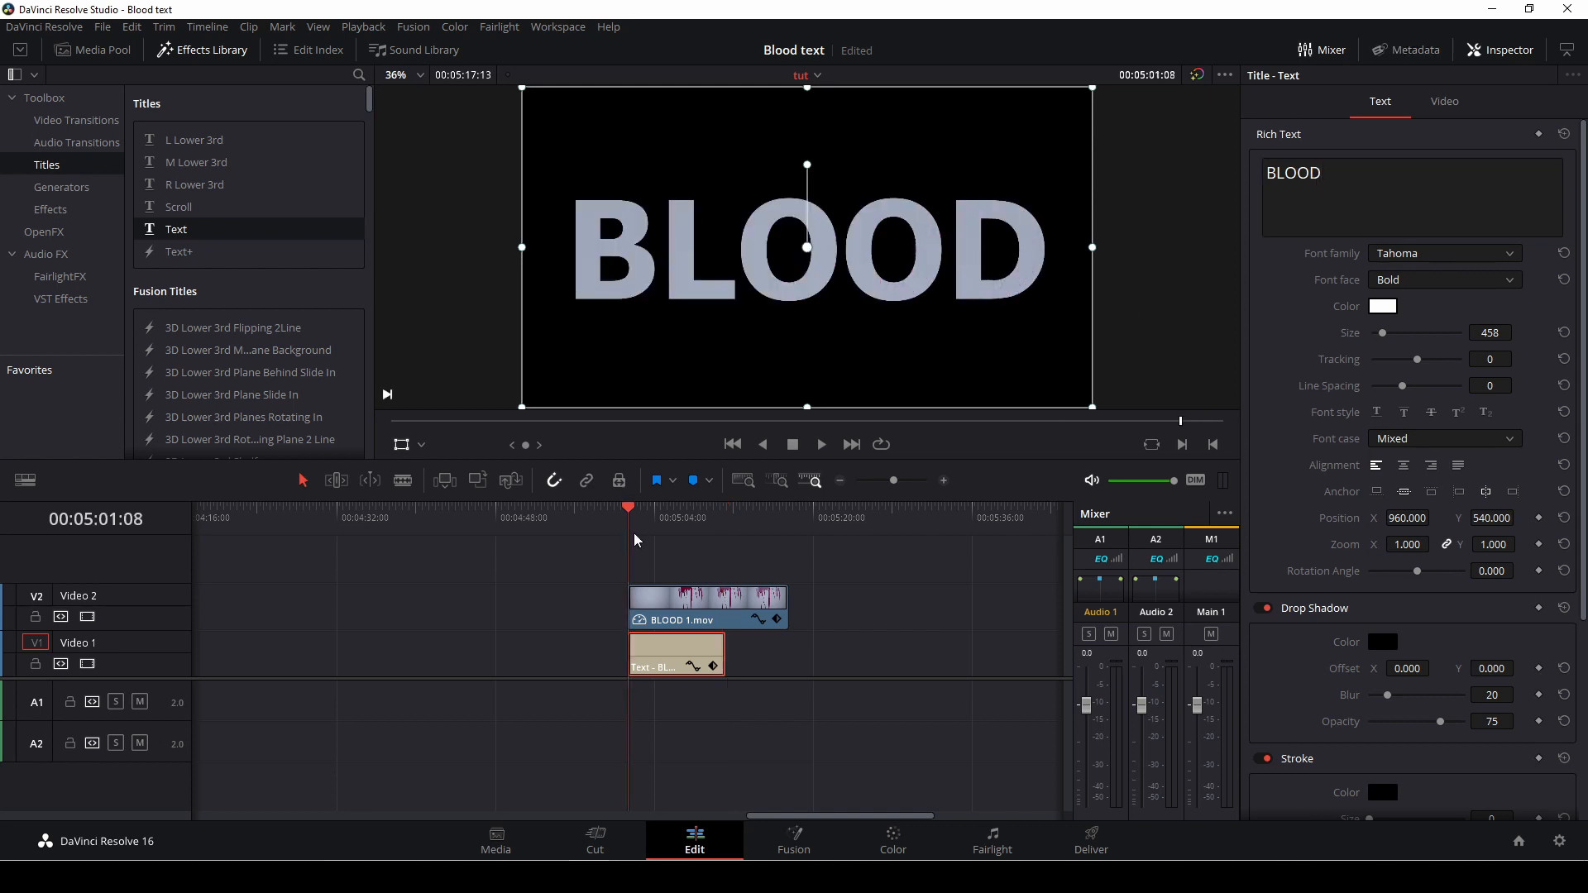
left_click(821, 443)
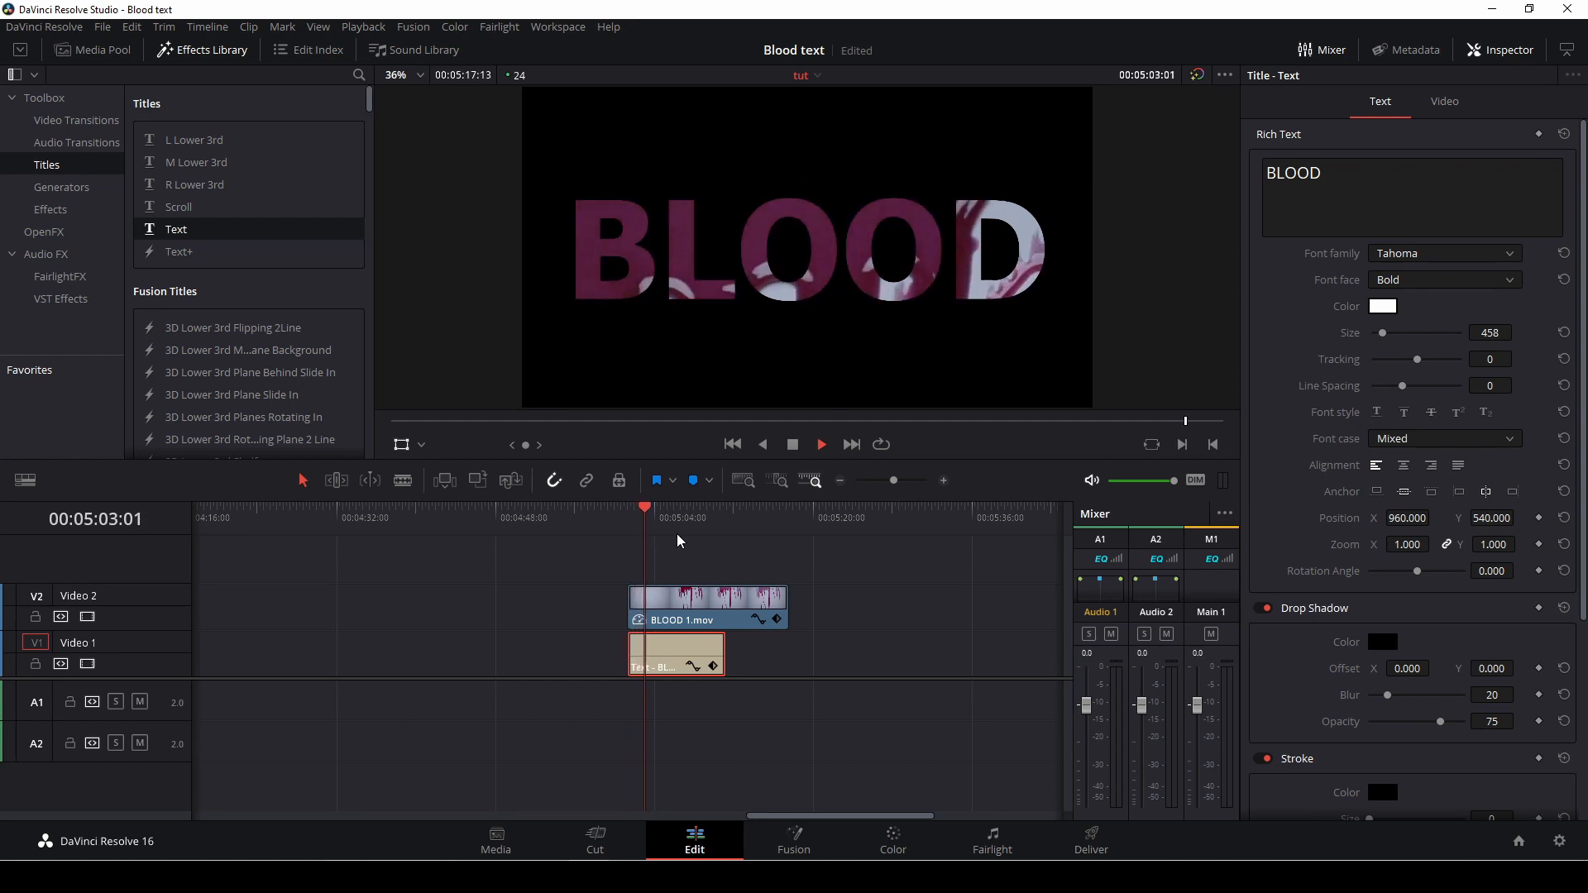
left_click(663, 530)
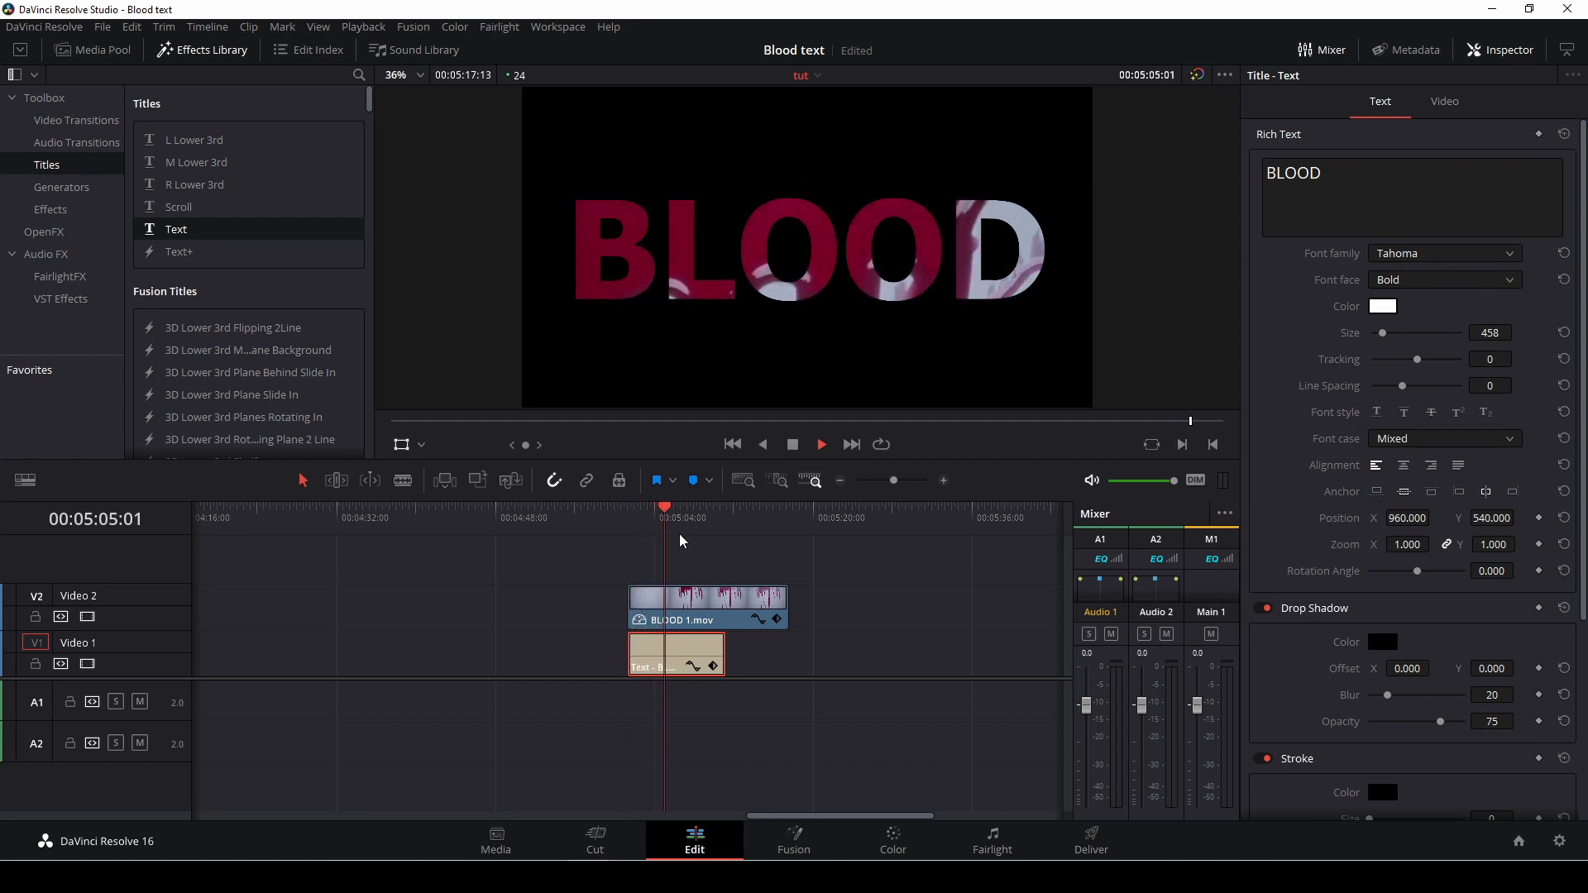